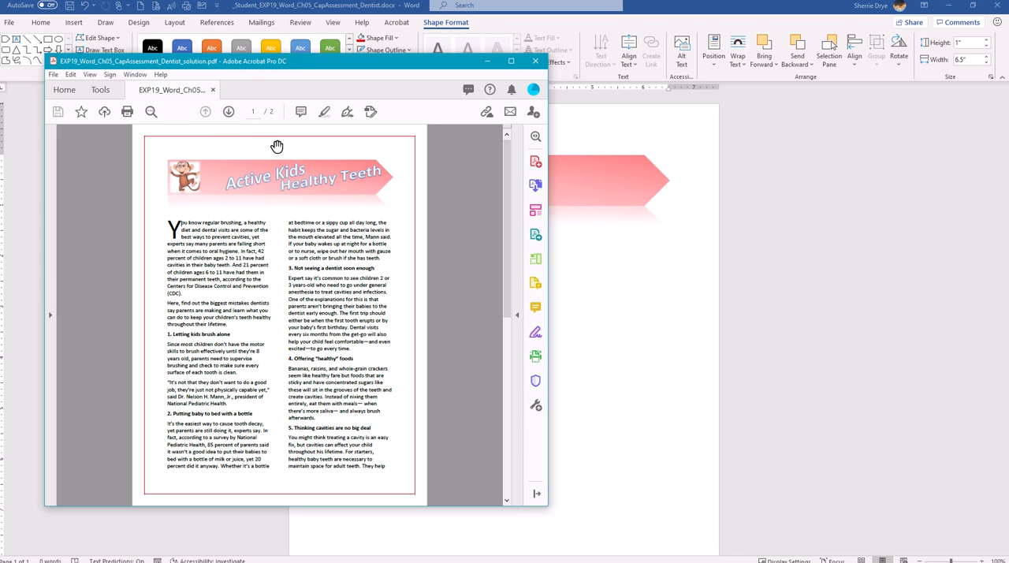
mouse_move(376, 84)
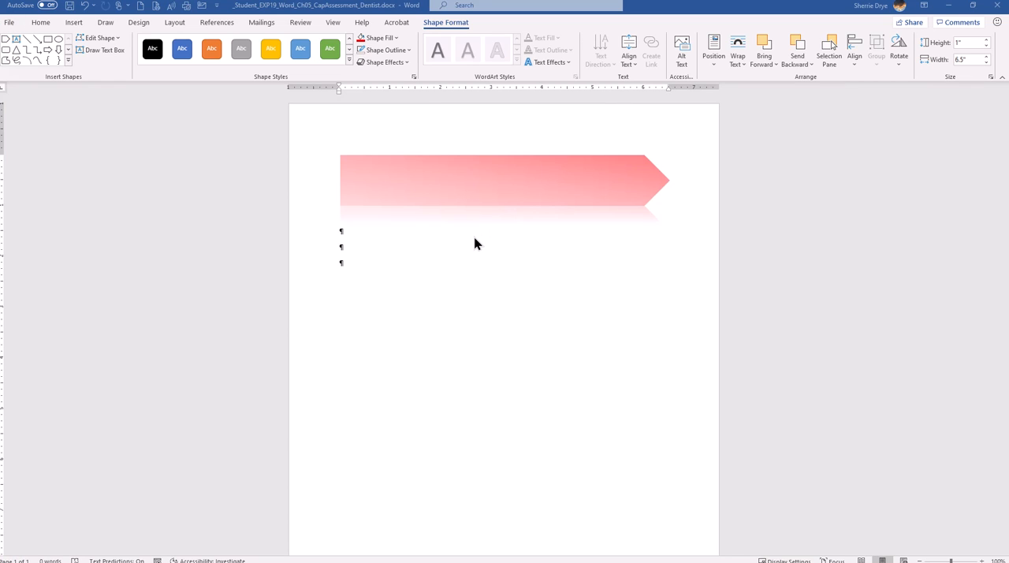
mouse_move(475, 237)
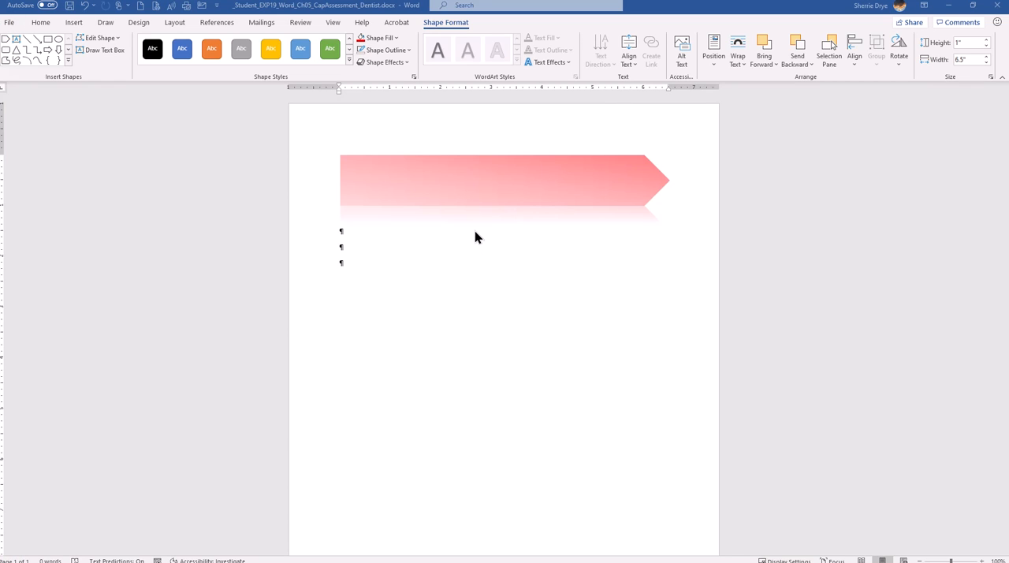
Select the pink arrow banner shape once the reference PDF is put away
click(504, 184)
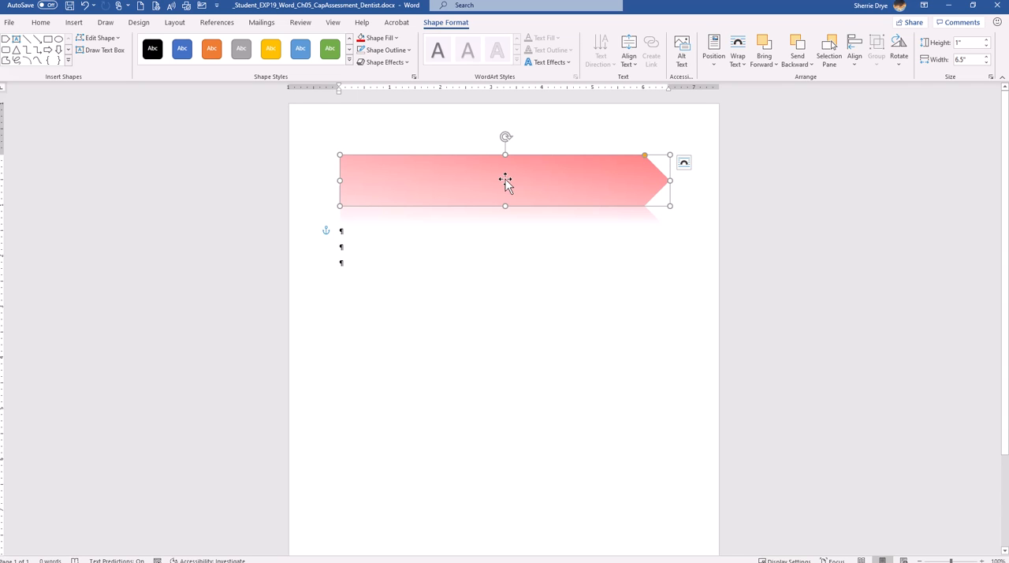
Open the WordArt style gallery from the Insert tab's Text group
click(40, 22)
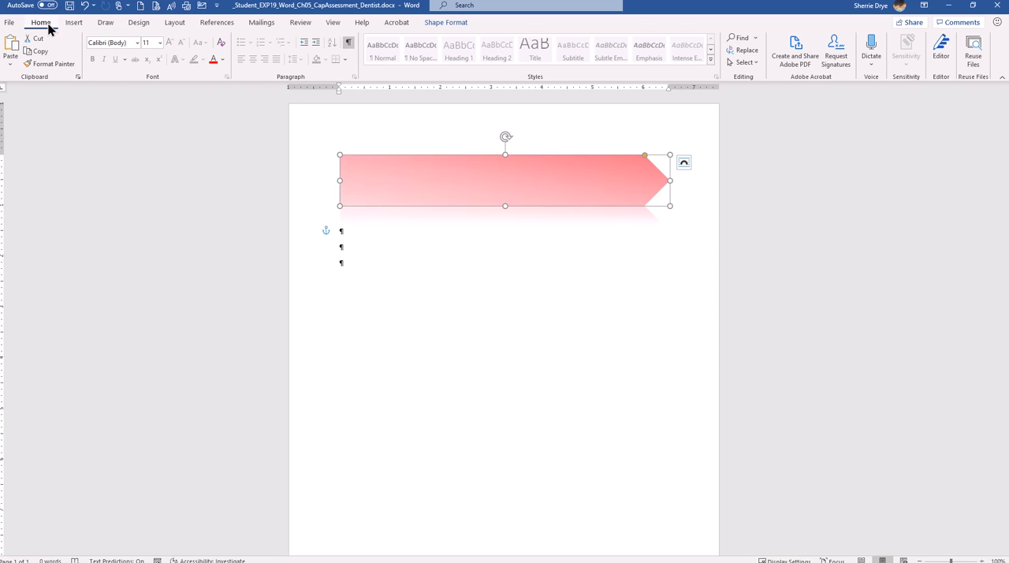
click(73, 22)
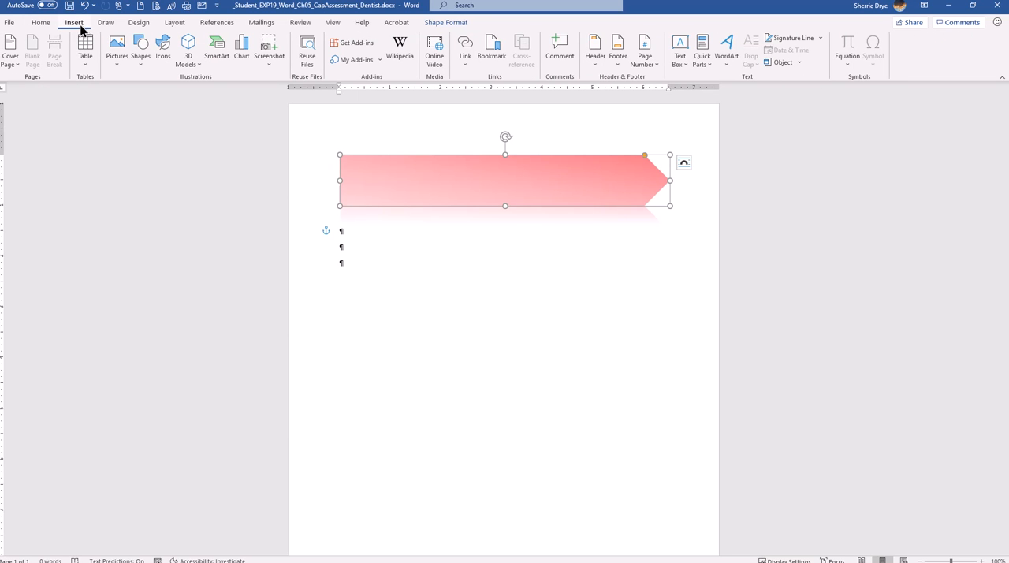
mouse_move(394, 146)
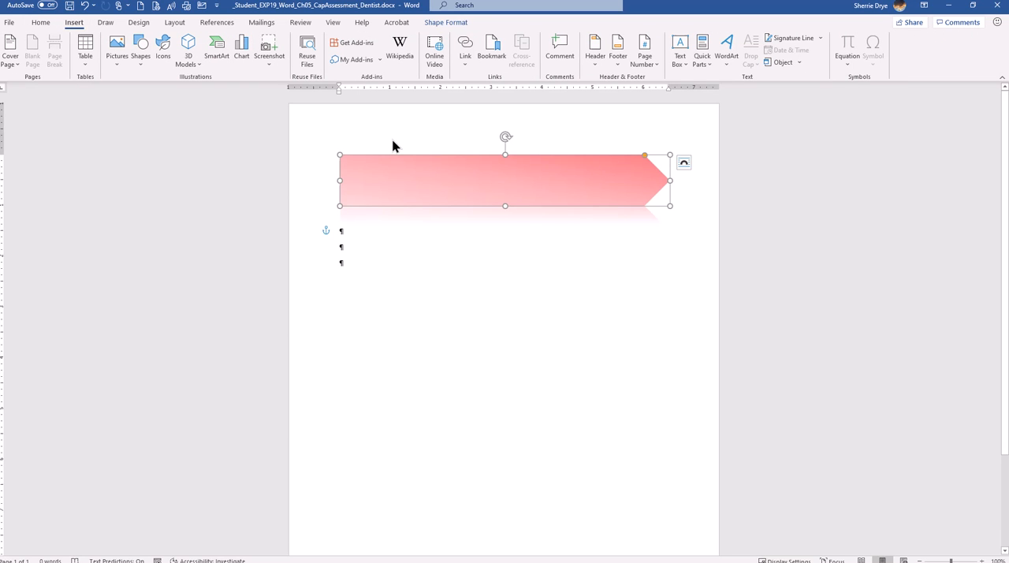
click(726, 47)
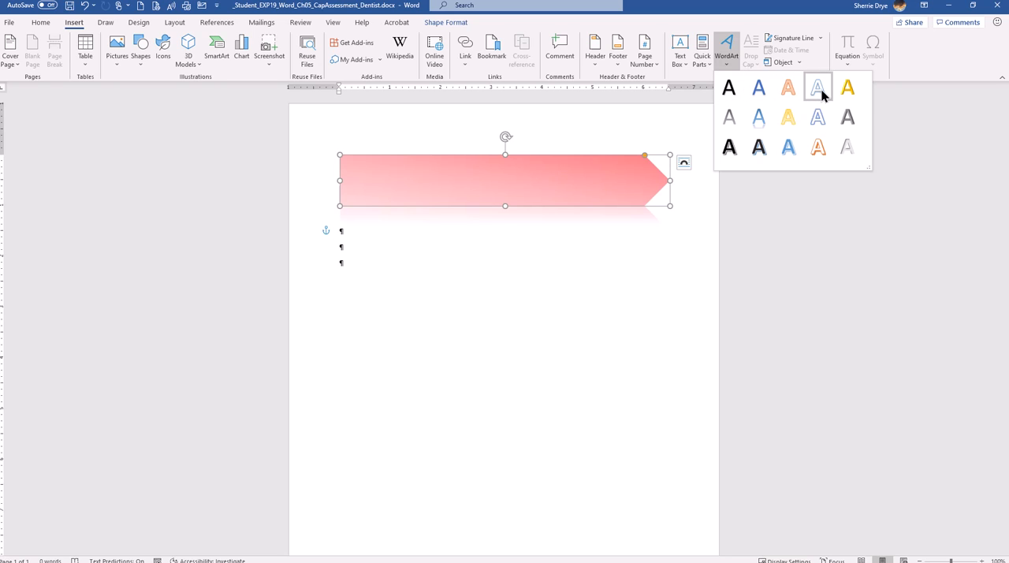
mouse_move(817, 87)
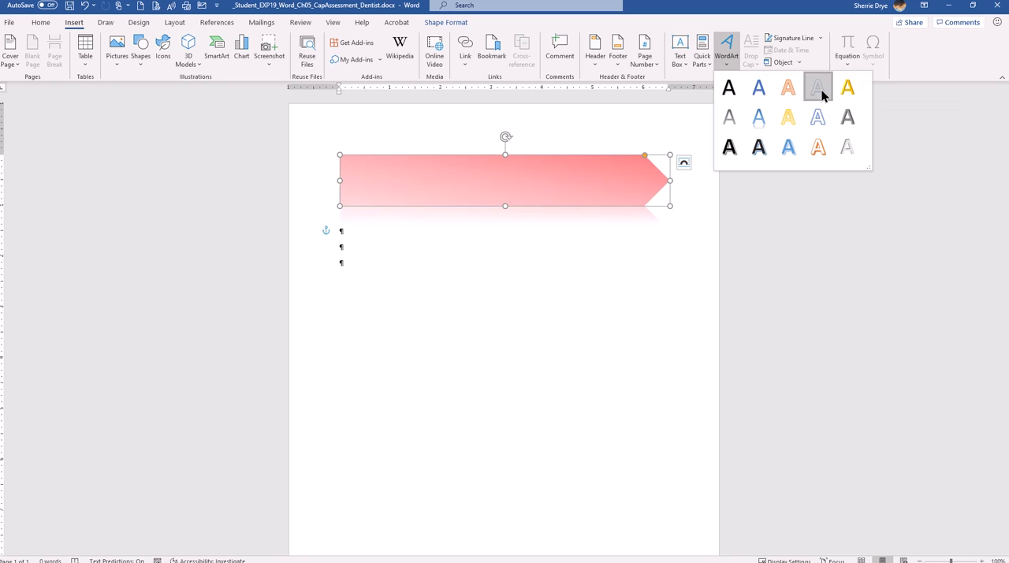
Insert an outlined-style WordArt reading 'Active Kids'
click(817, 87)
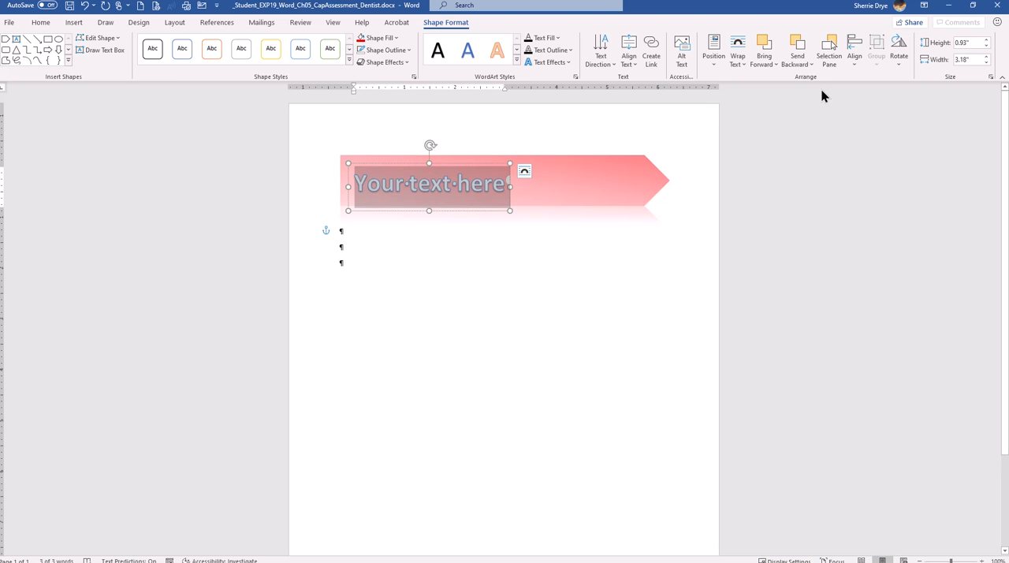
text(Actie)
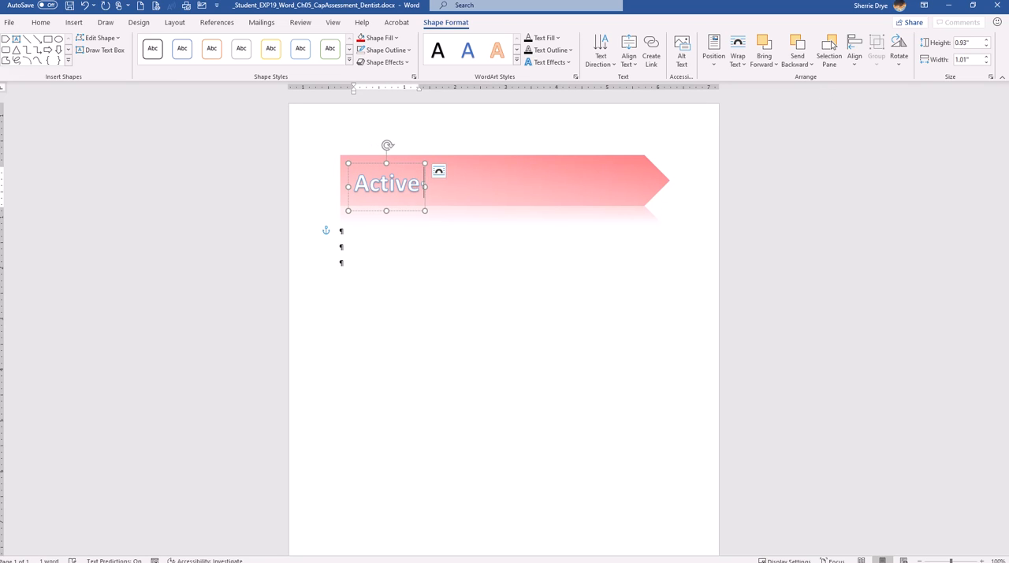
text(Kids)
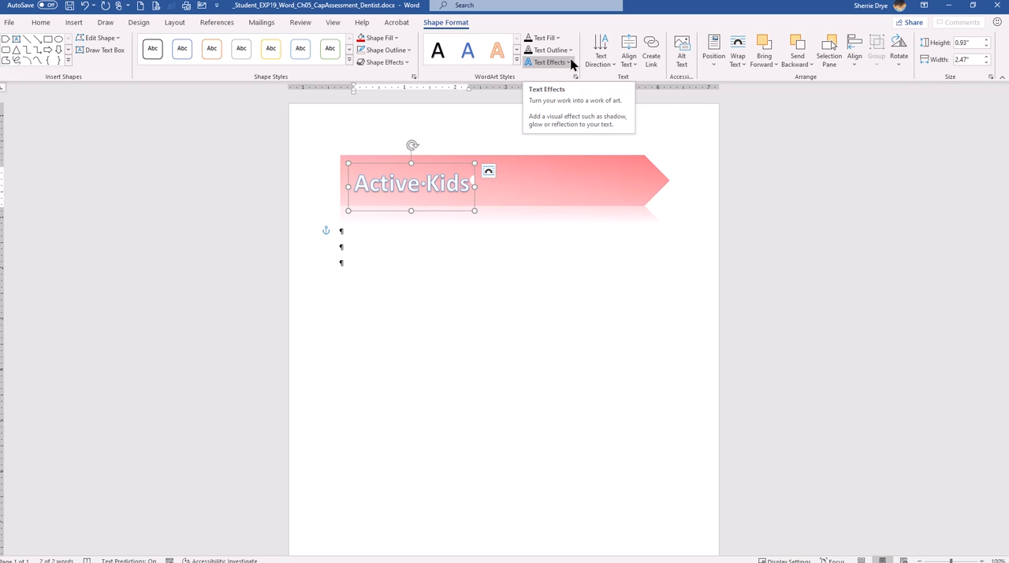
Apply the upward-slanting Transform text effect to the Active Kids WordArt
click(550, 62)
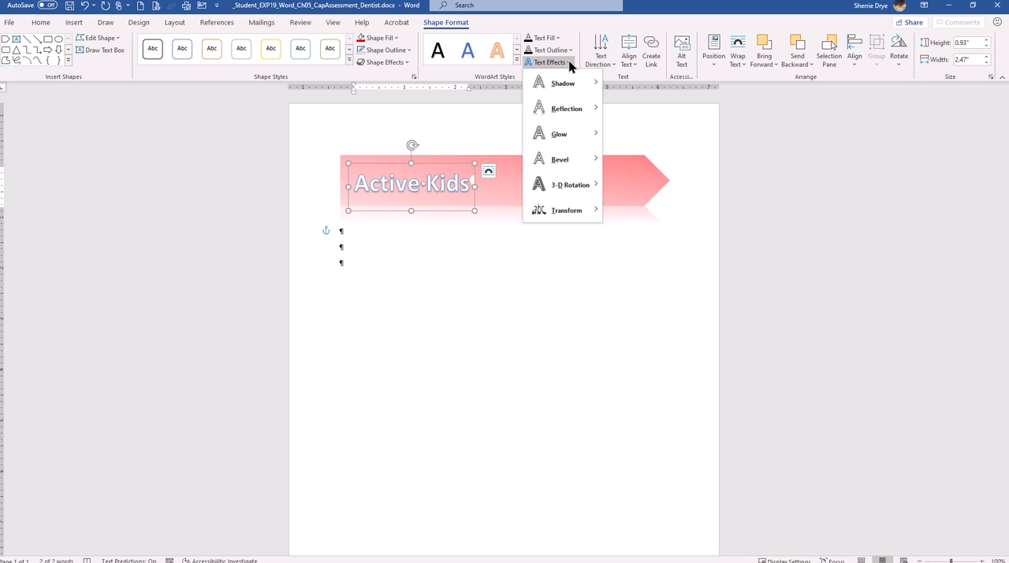
click(565, 210)
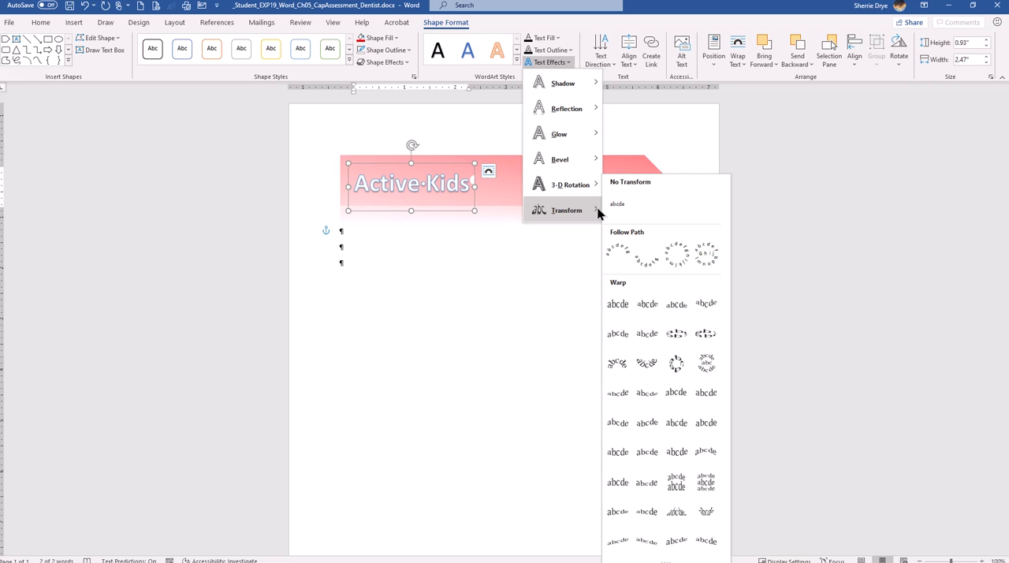
mouse_move(601, 225)
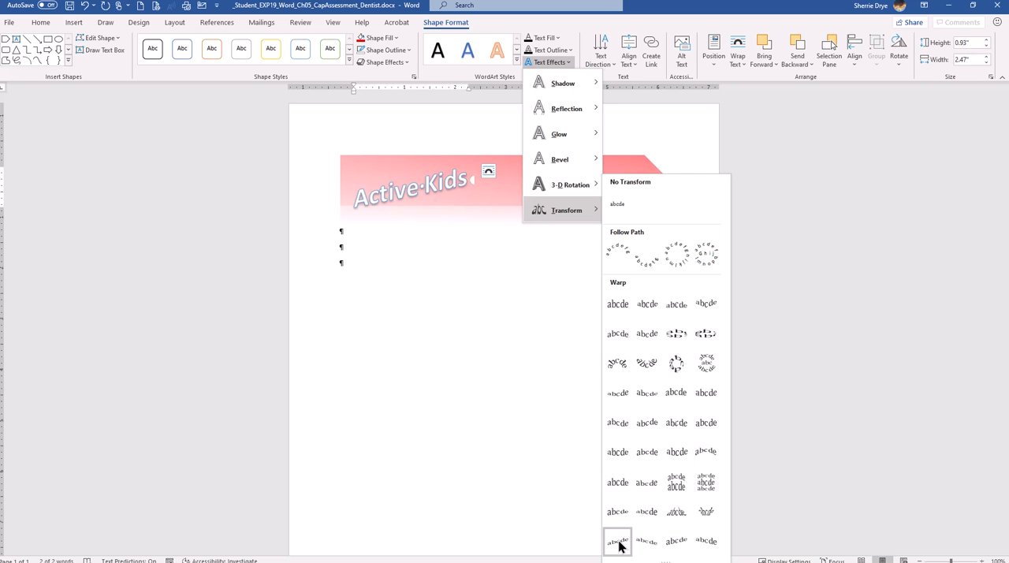
click(617, 539)
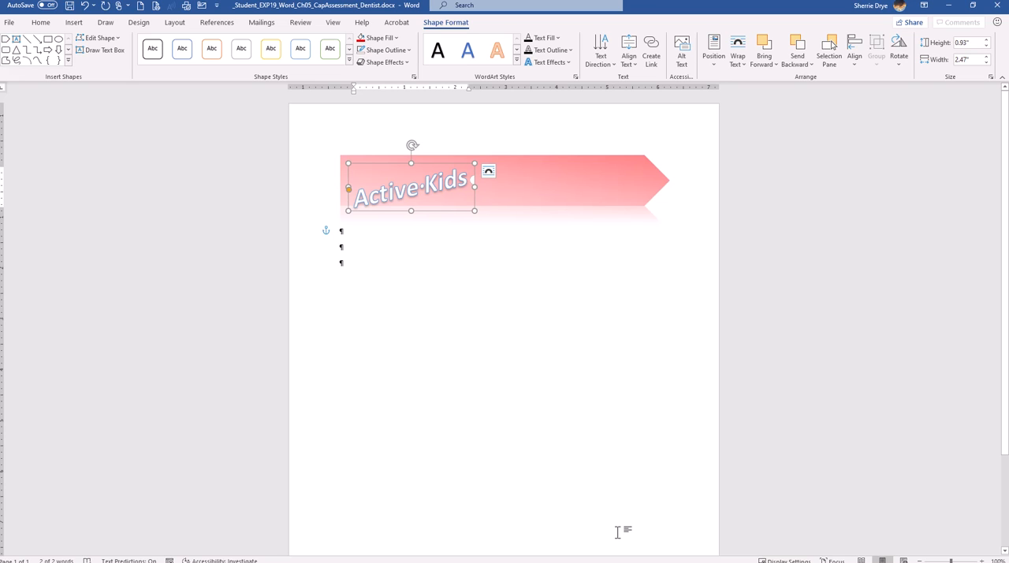
Review the Active Kids WordArt's in-front-of-text wrapping and font size
click(488, 171)
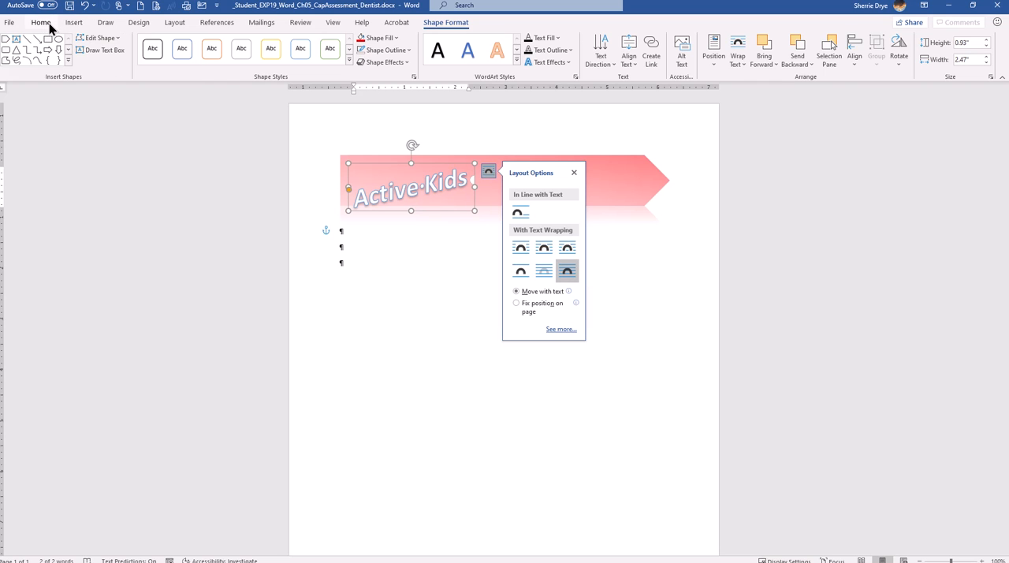
click(41, 22)
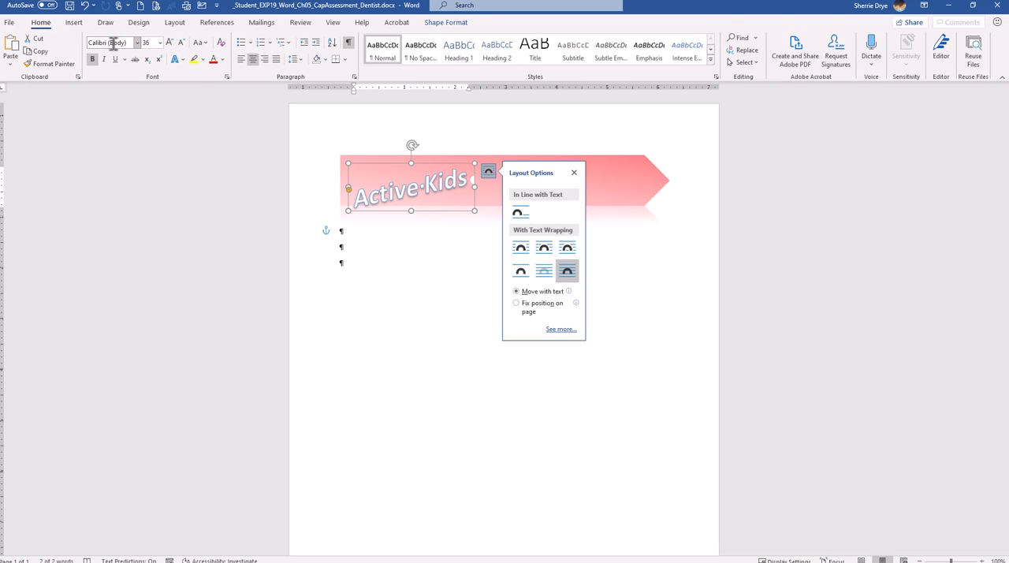
mouse_move(110, 42)
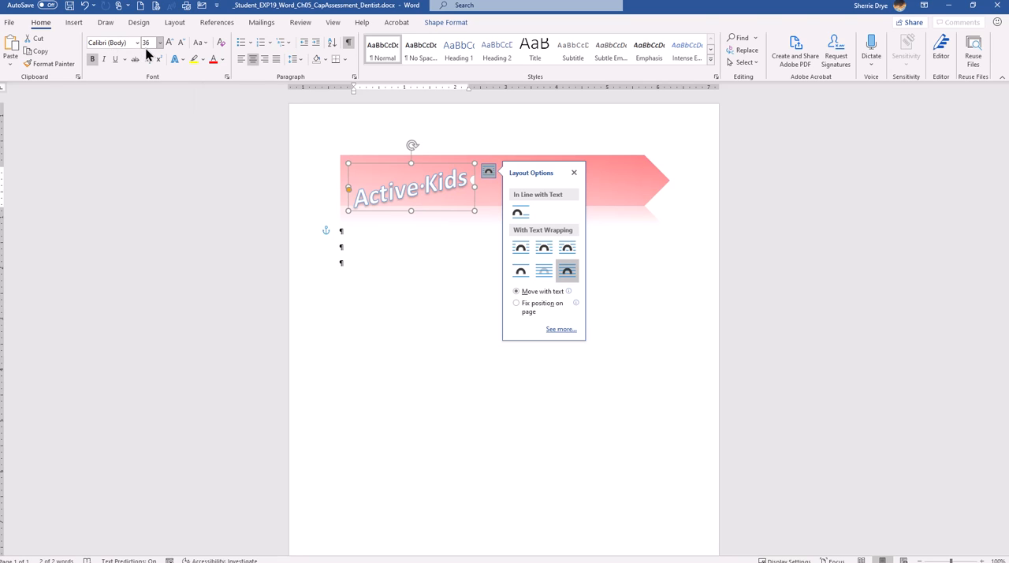
mouse_move(147, 43)
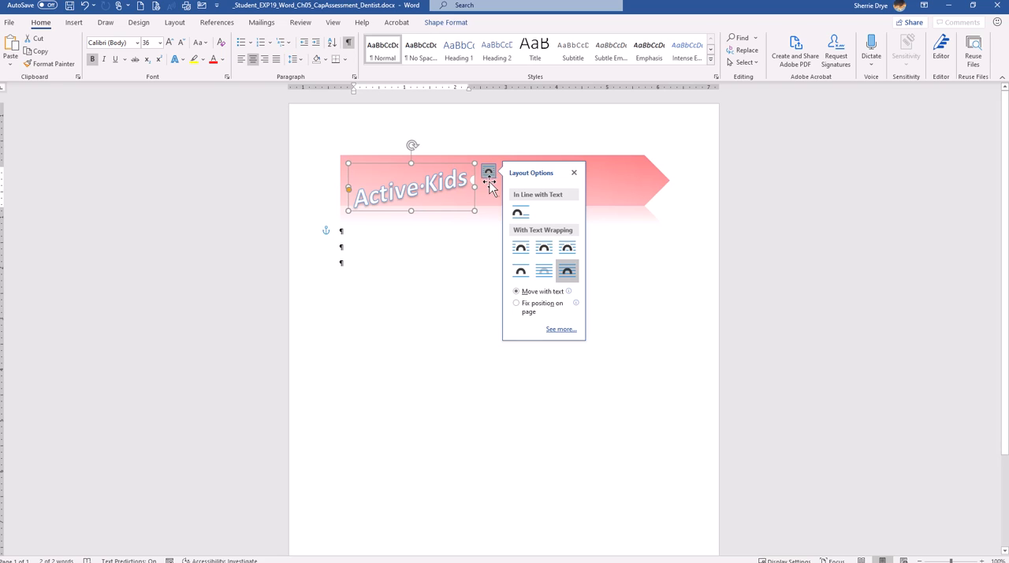
mouse_move(483, 187)
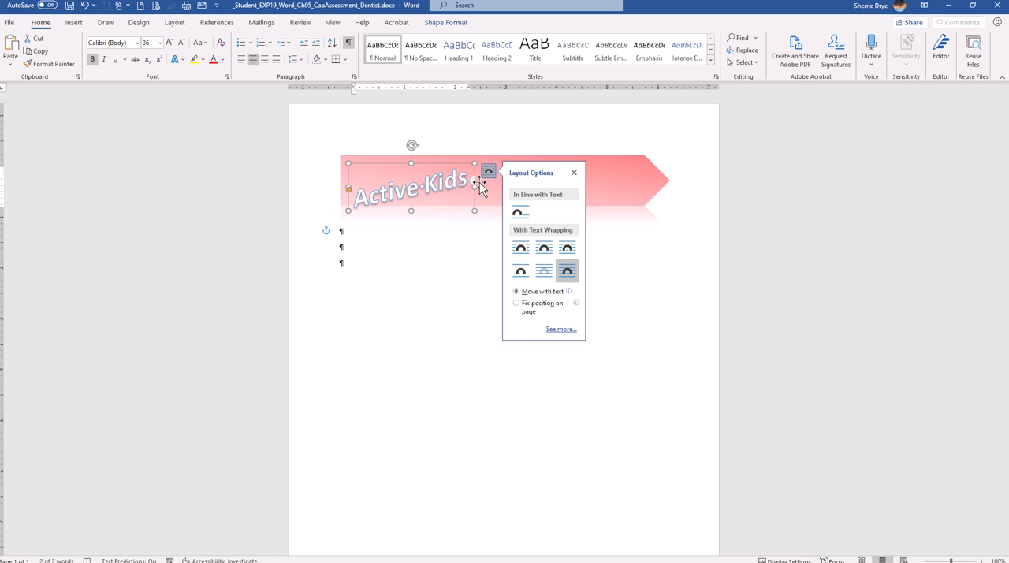
mouse_move(807, 86)
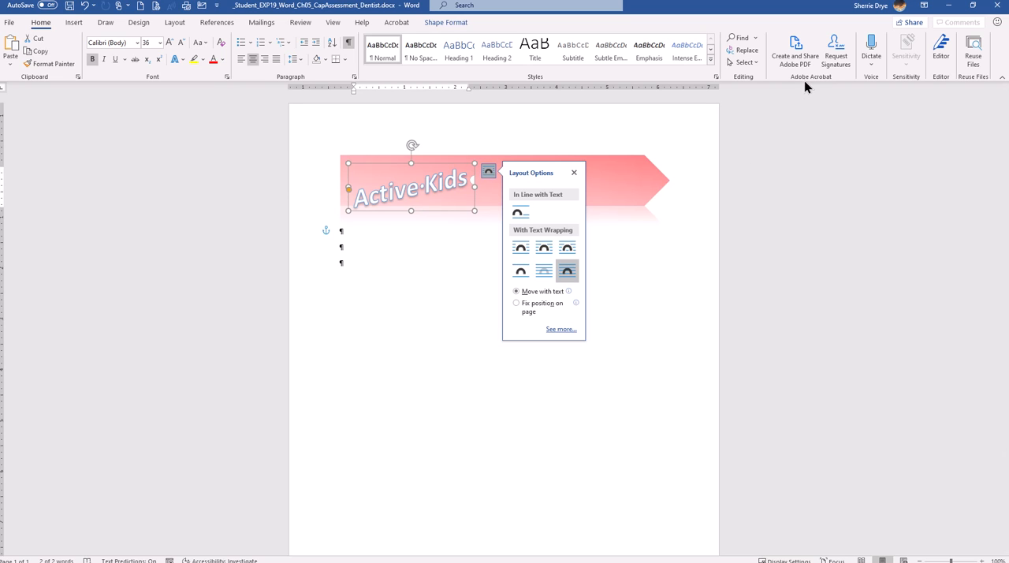
click(446, 22)
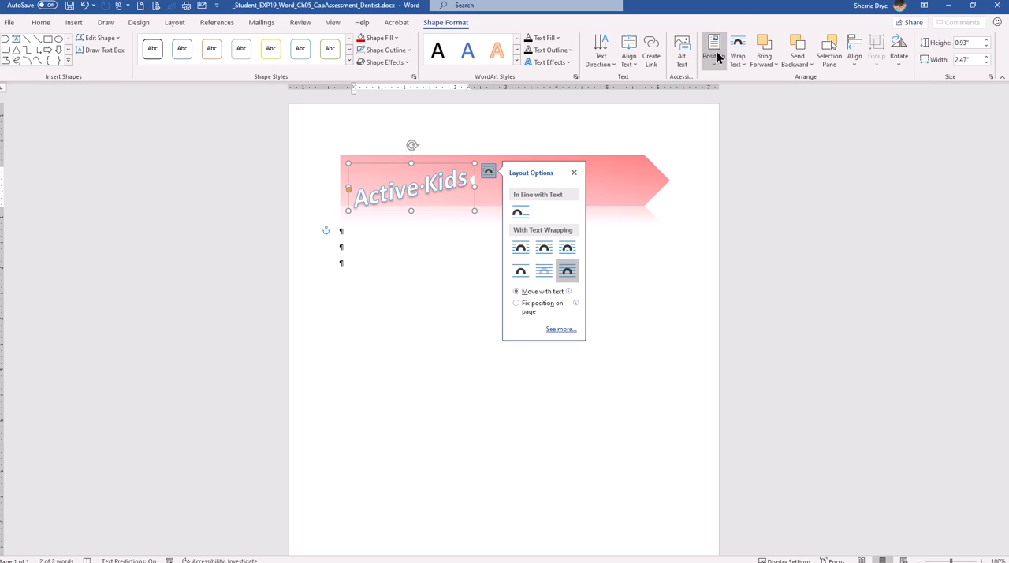
Position Active Kids at 1.8" horizontally and 0.02" below paragraph vertically
click(713, 47)
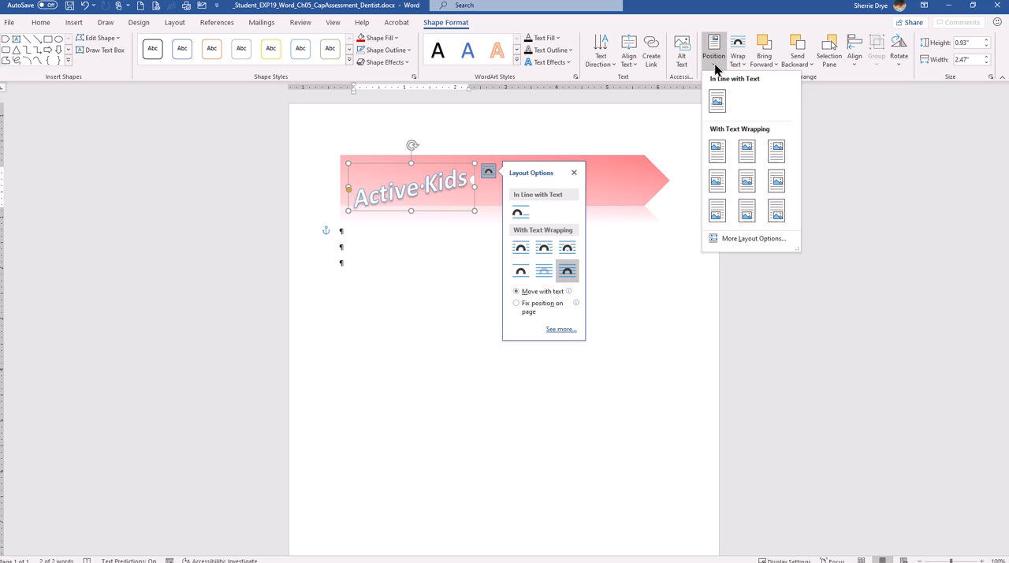
mouse_move(595, 158)
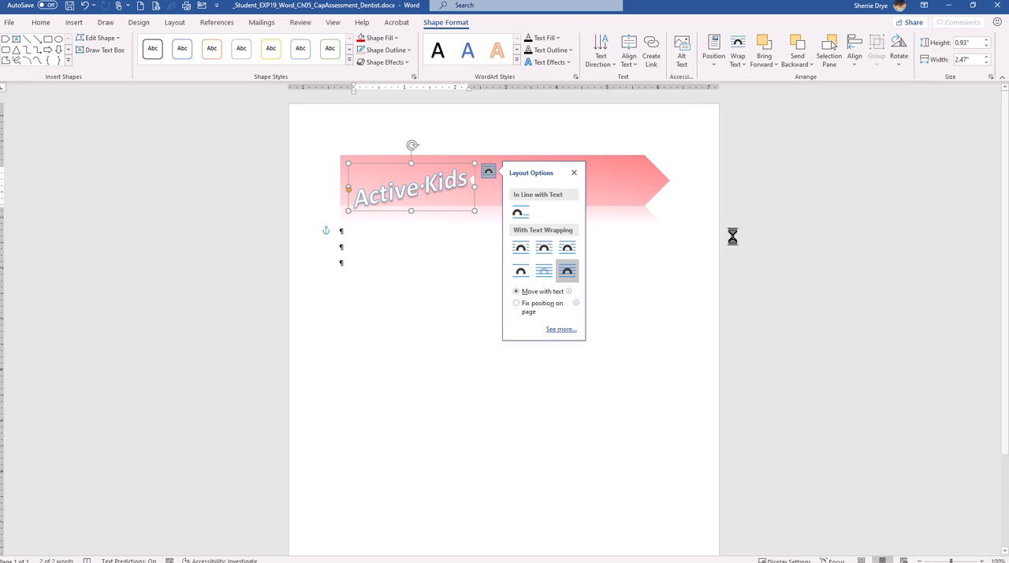
click(561, 328)
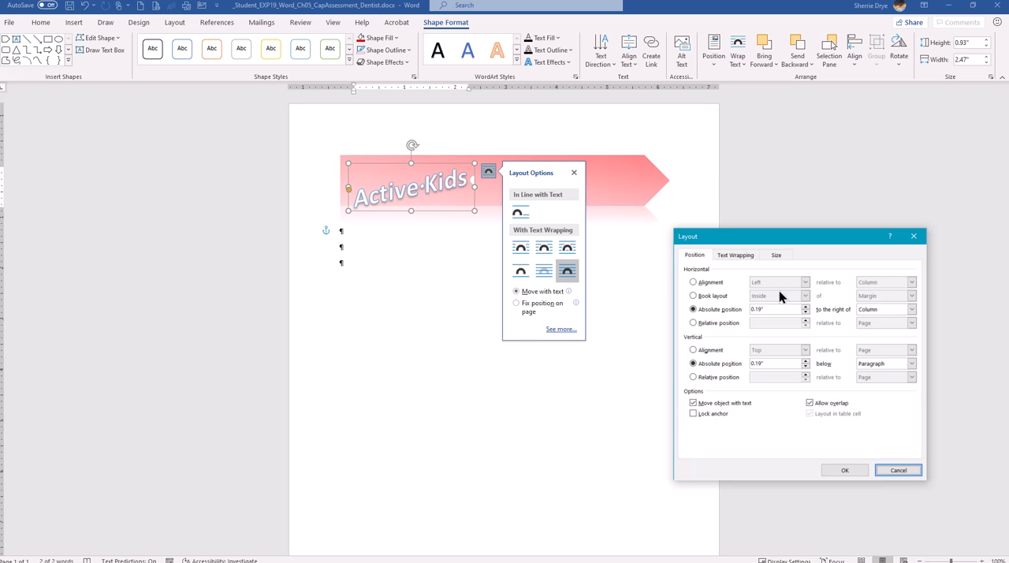
click(897, 470)
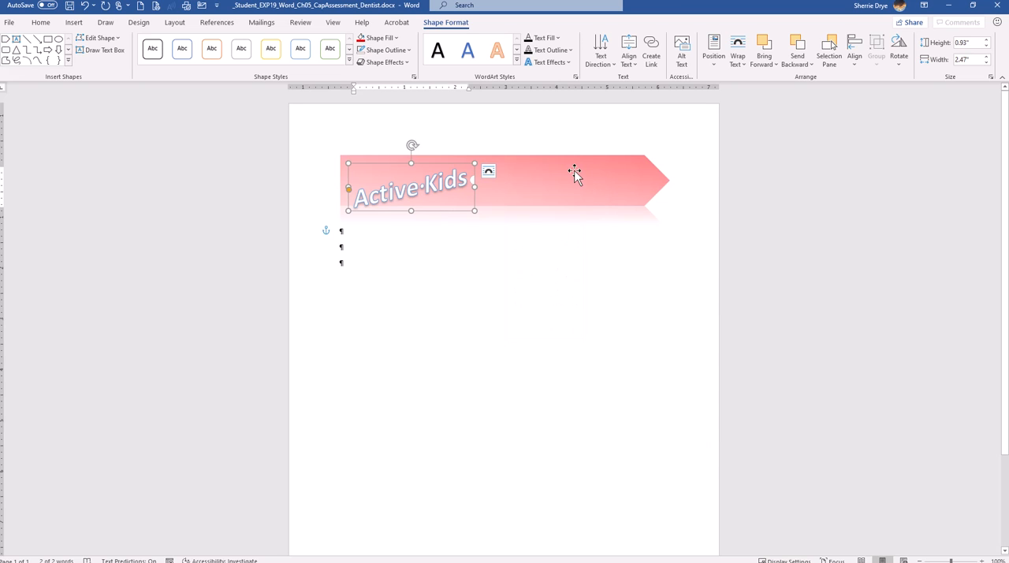
click(713, 47)
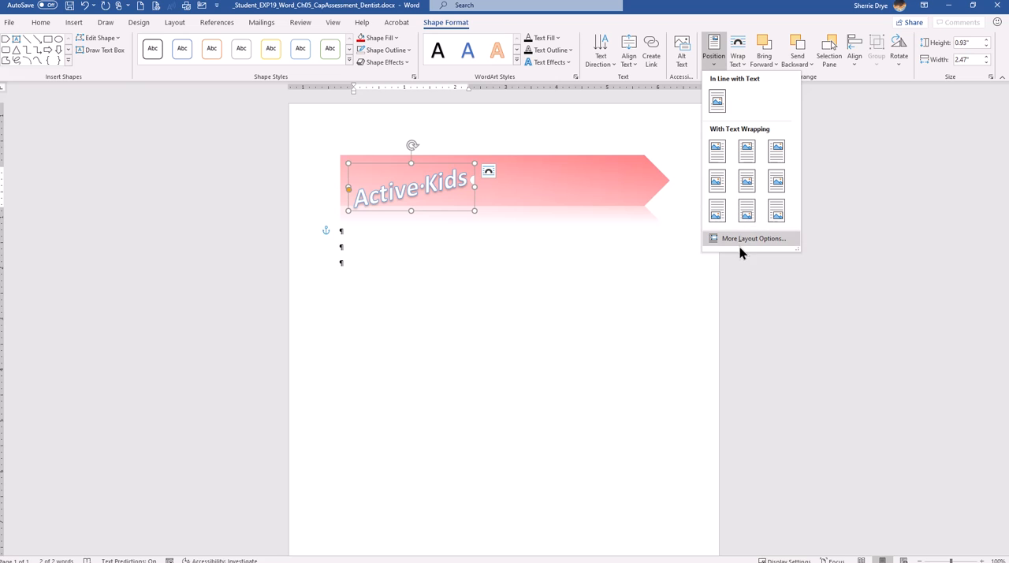
mouse_move(745, 243)
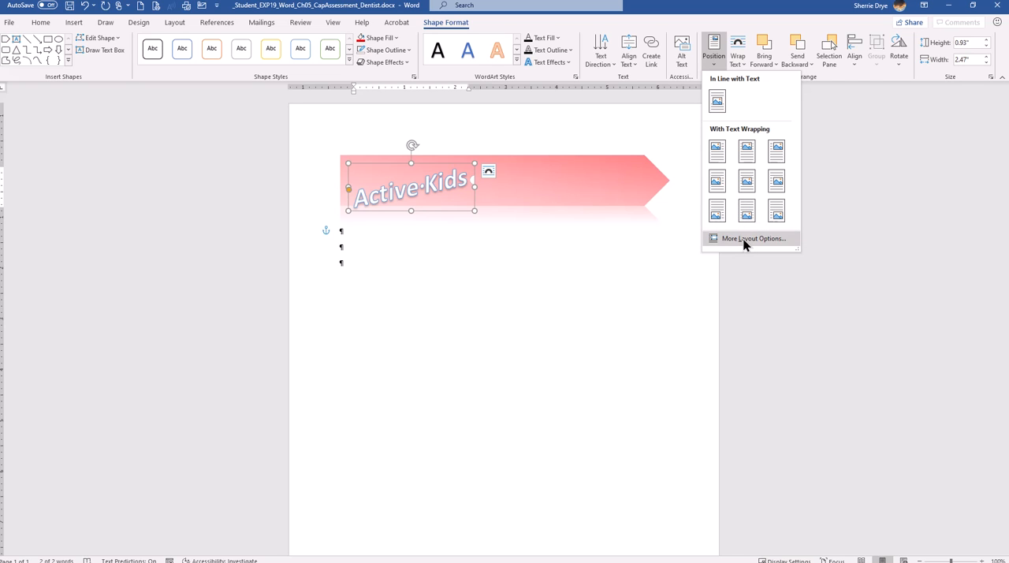
click(752, 238)
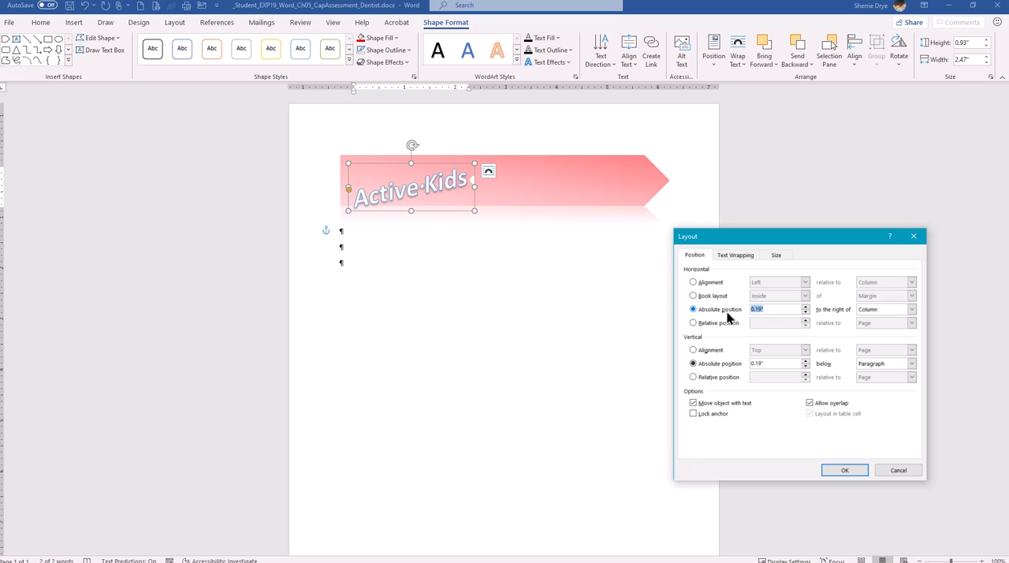
text(1.8)
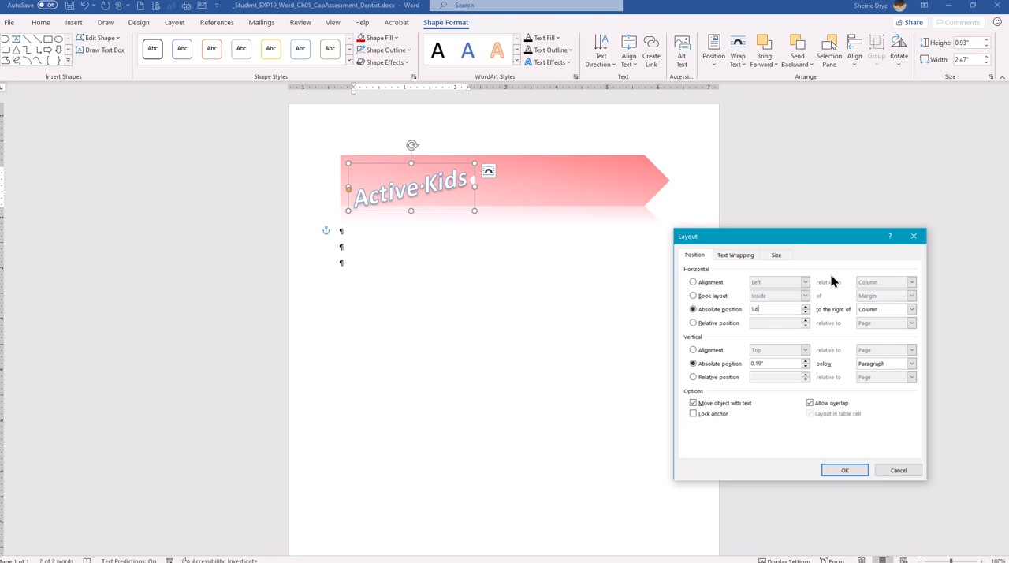
mouse_move(827, 276)
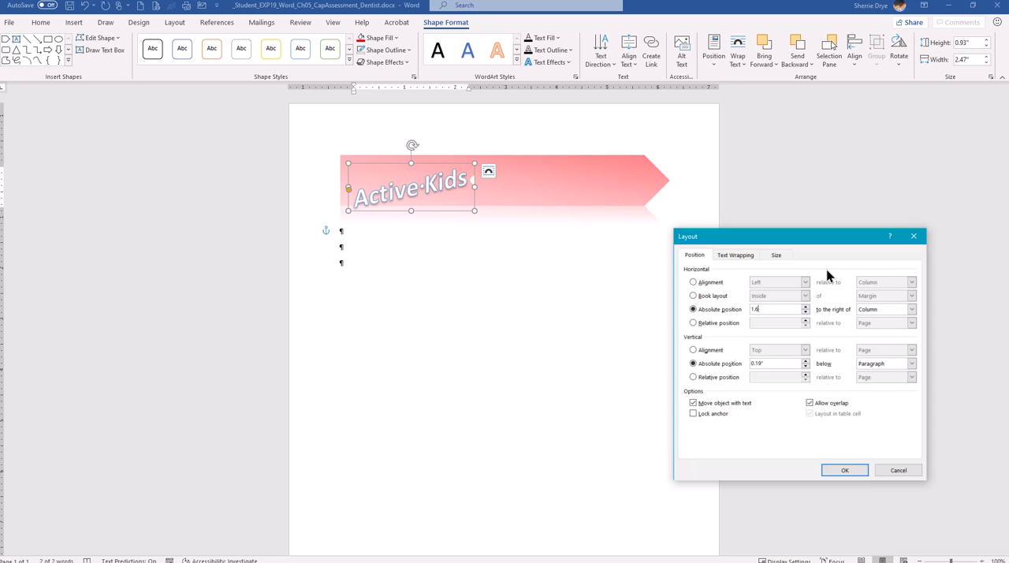
mouse_move(928, 354)
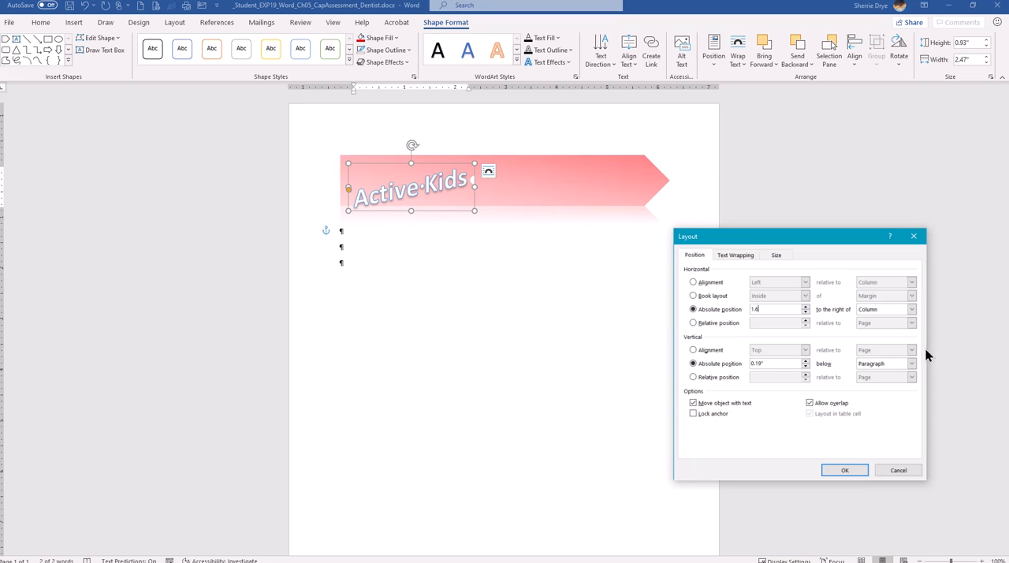
triple_click(776, 363)
text(.02)
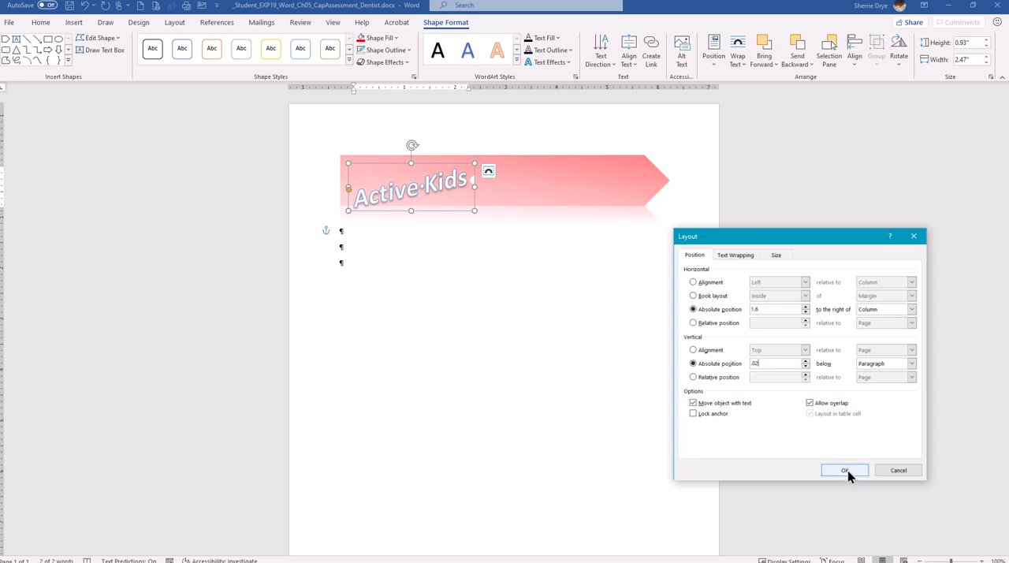
click(843, 470)
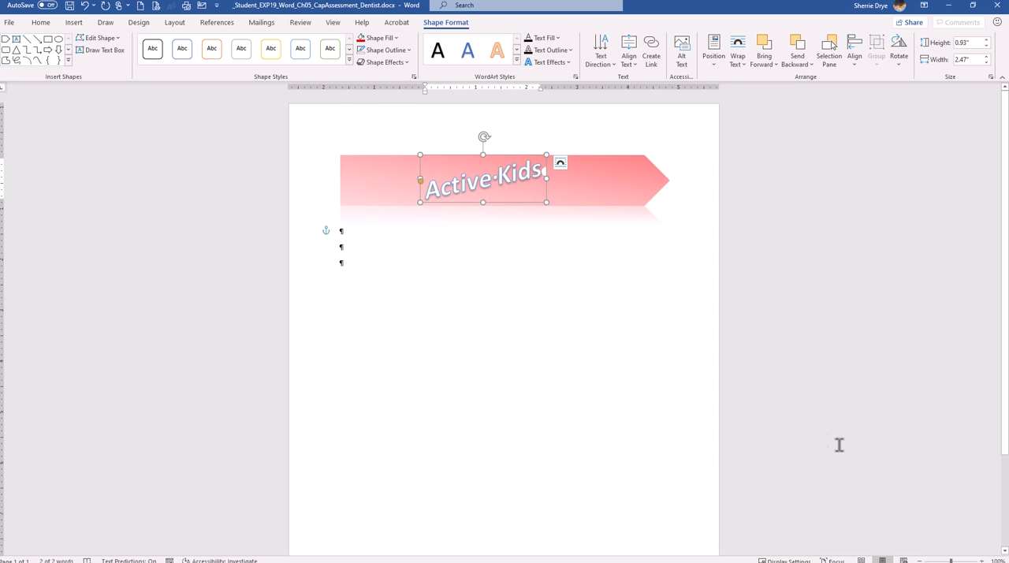
mouse_move(815, 407)
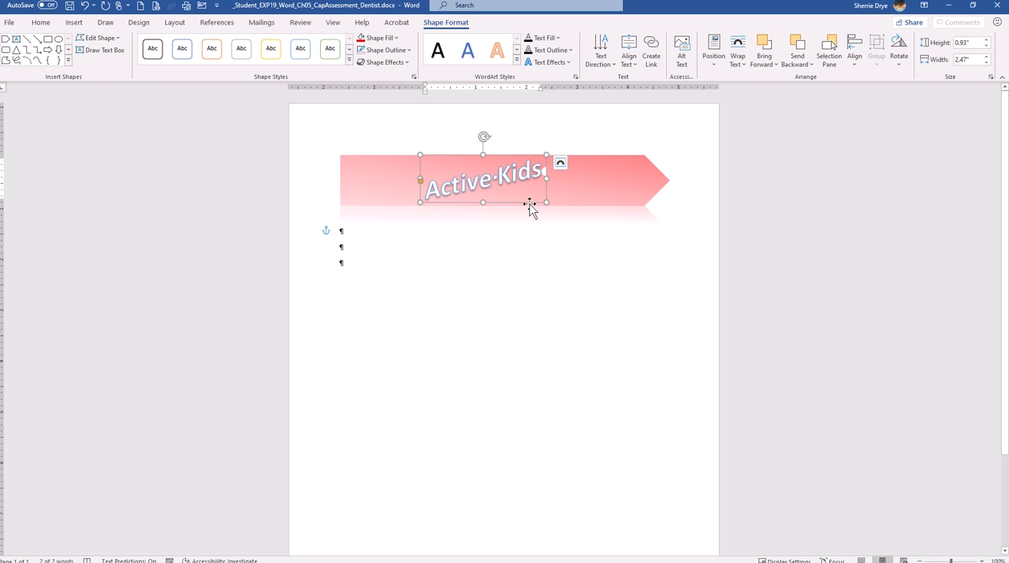
Copy Active Kids into a 'Healthy Teeth' WordArt and bring up its layout settings
right_click(530, 204)
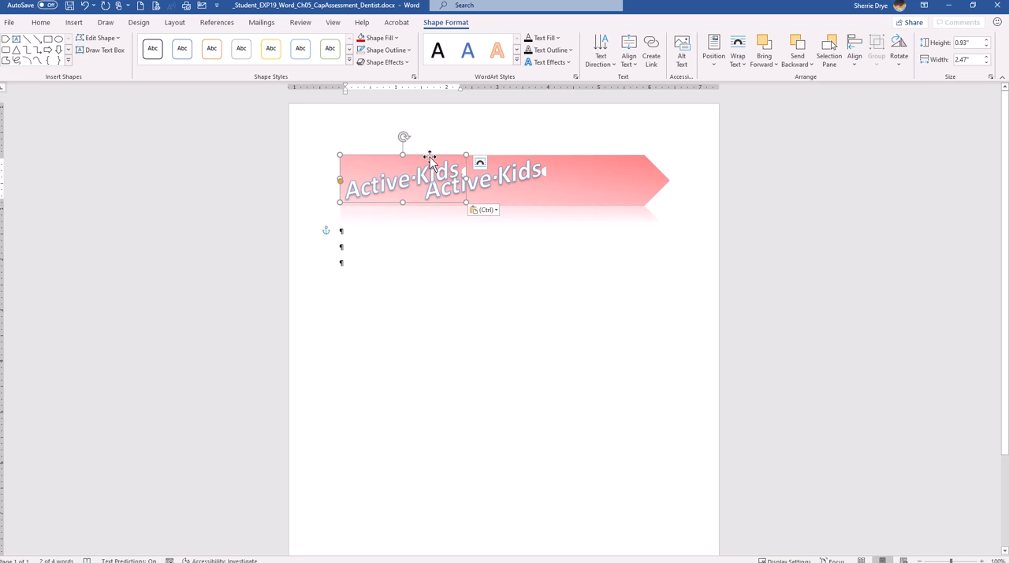
mouse_move(736, 103)
text(Healthy Teeth)
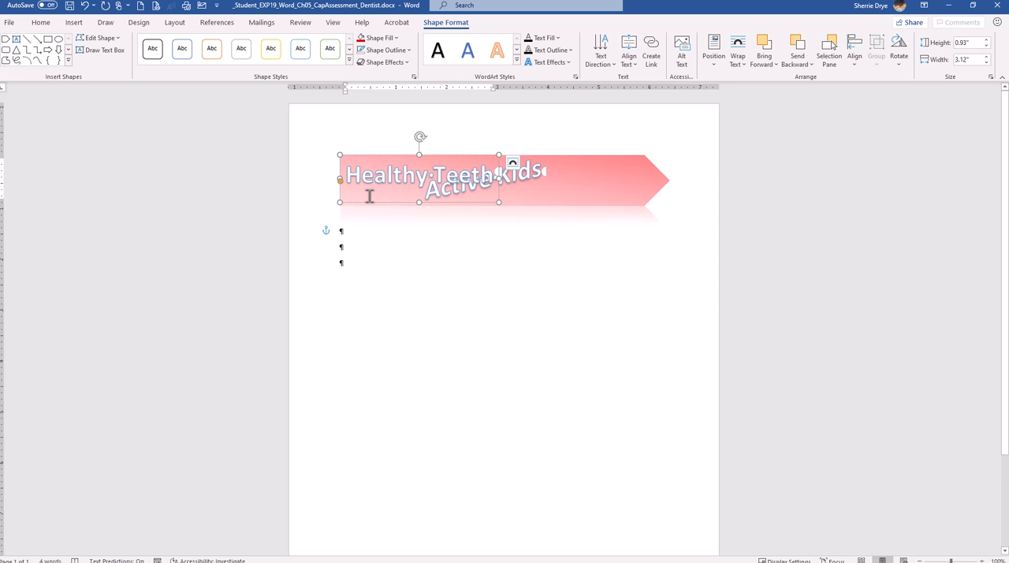
click(713, 45)
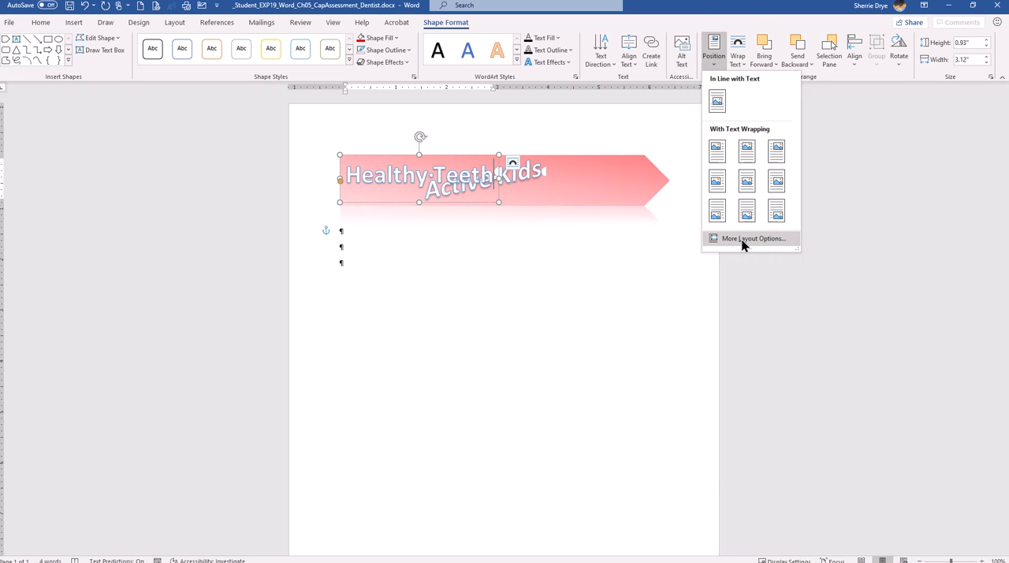
click(752, 238)
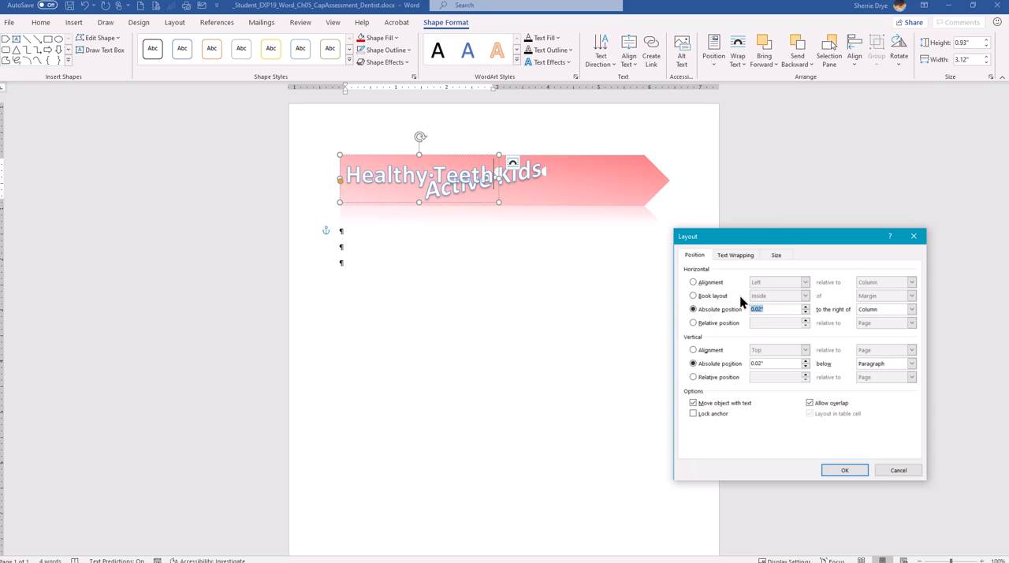
Place Healthy Teeth at 3.2" horizontally and 0.1" vertically, then deselect it
text(3.2)
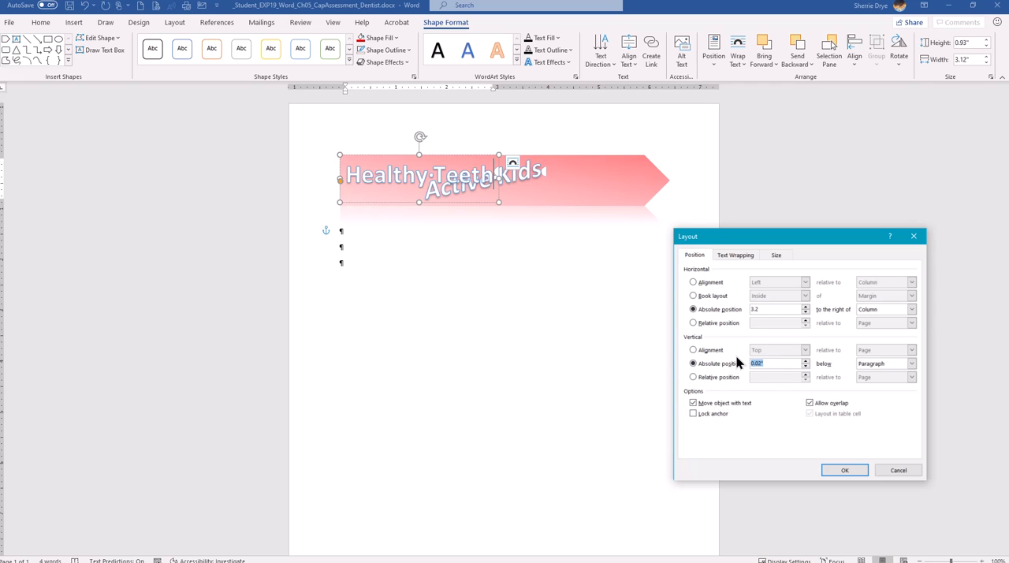
text(.1)
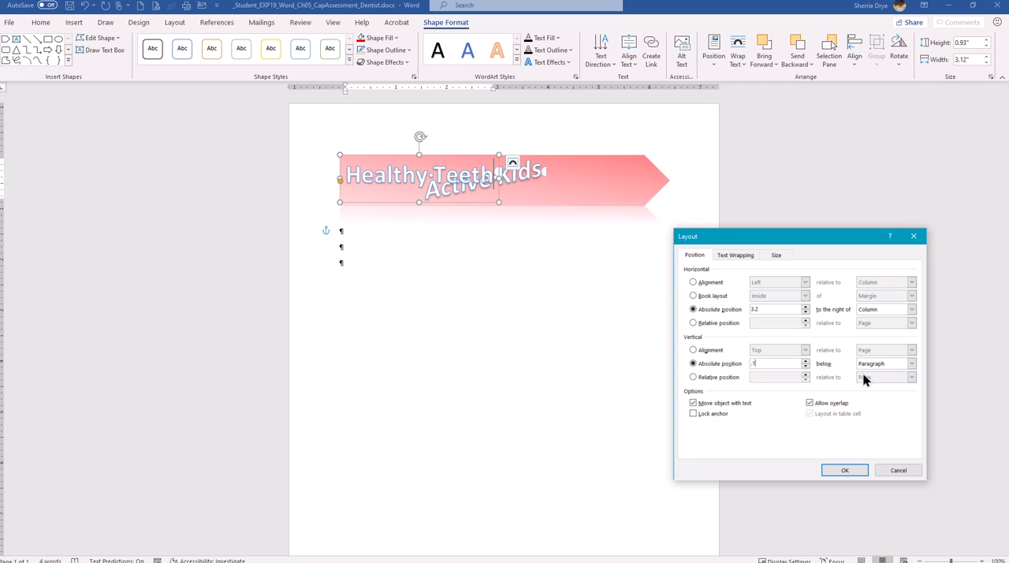
click(844, 470)
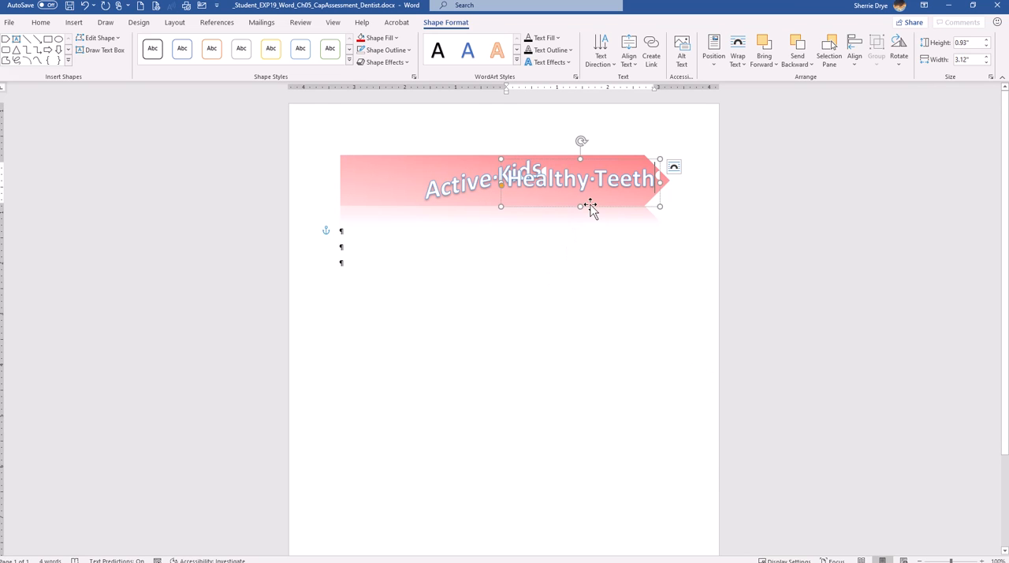
mouse_move(607, 162)
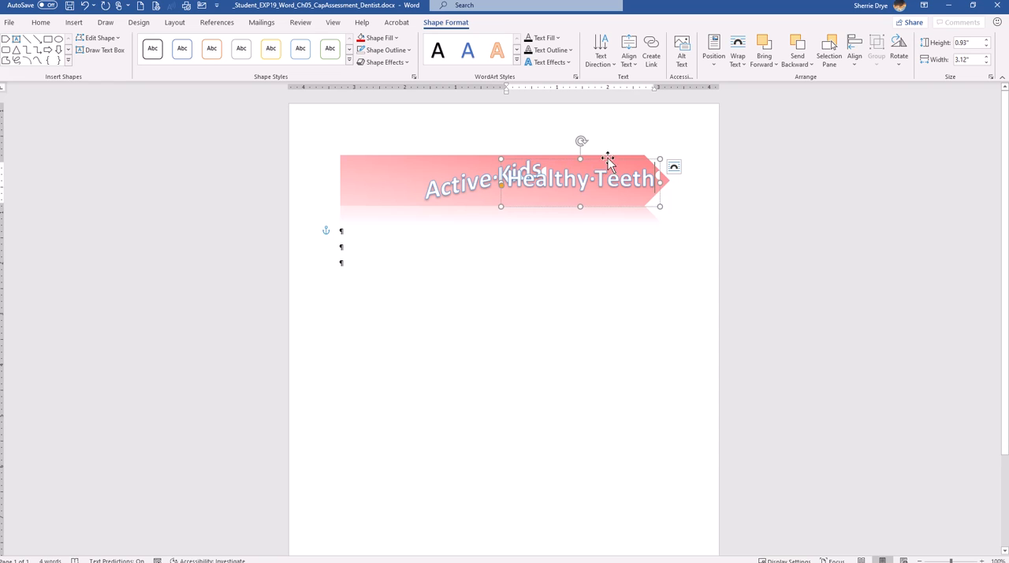
mouse_move(604, 150)
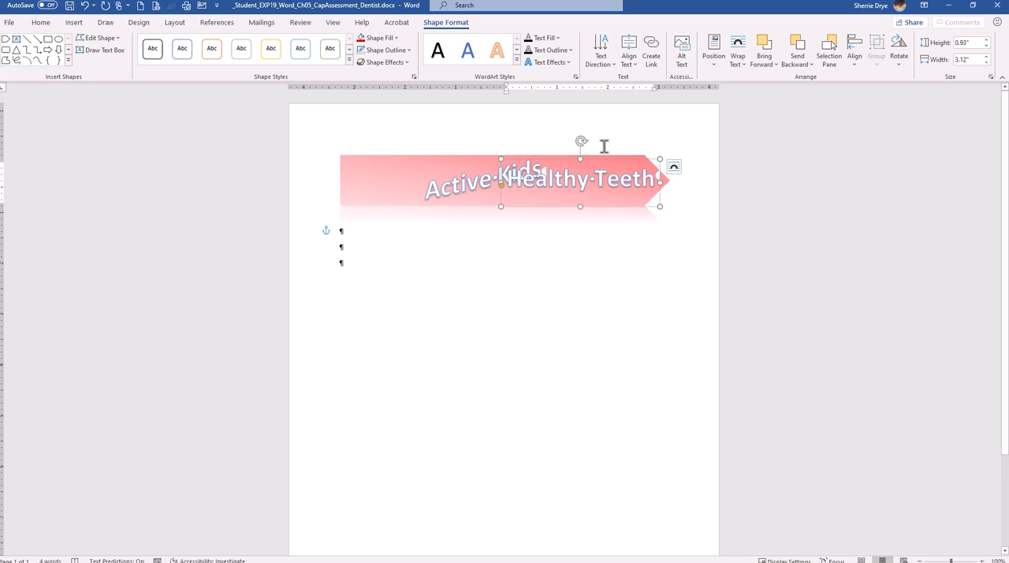
click(533, 282)
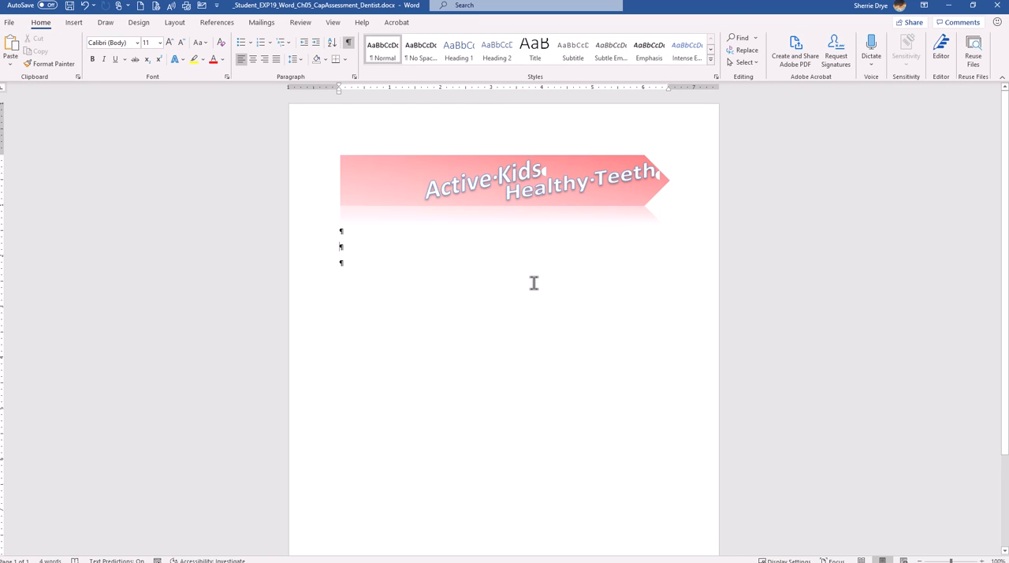
mouse_move(581, 253)
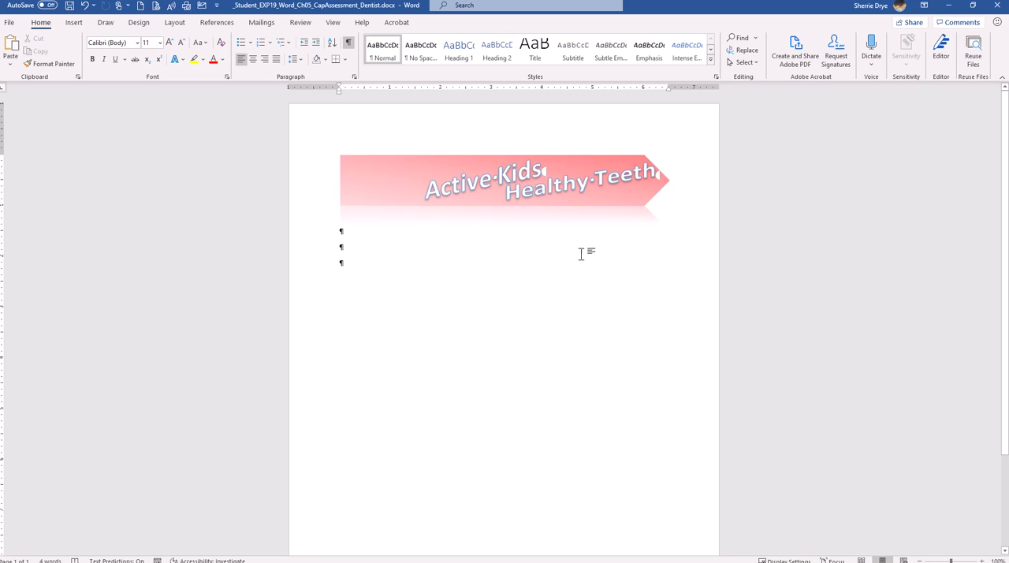
mouse_move(575, 310)
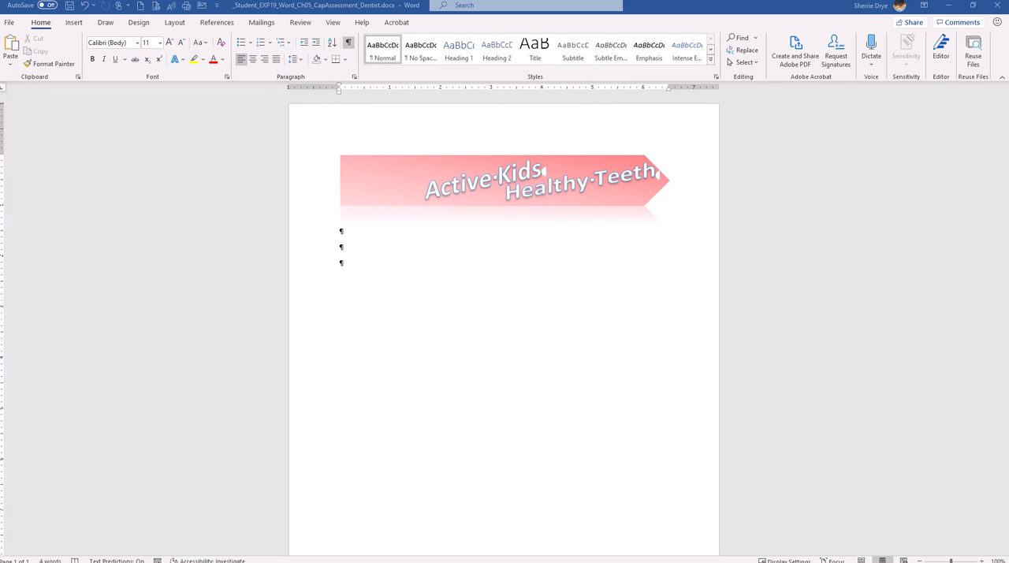
mouse_move(418, 305)
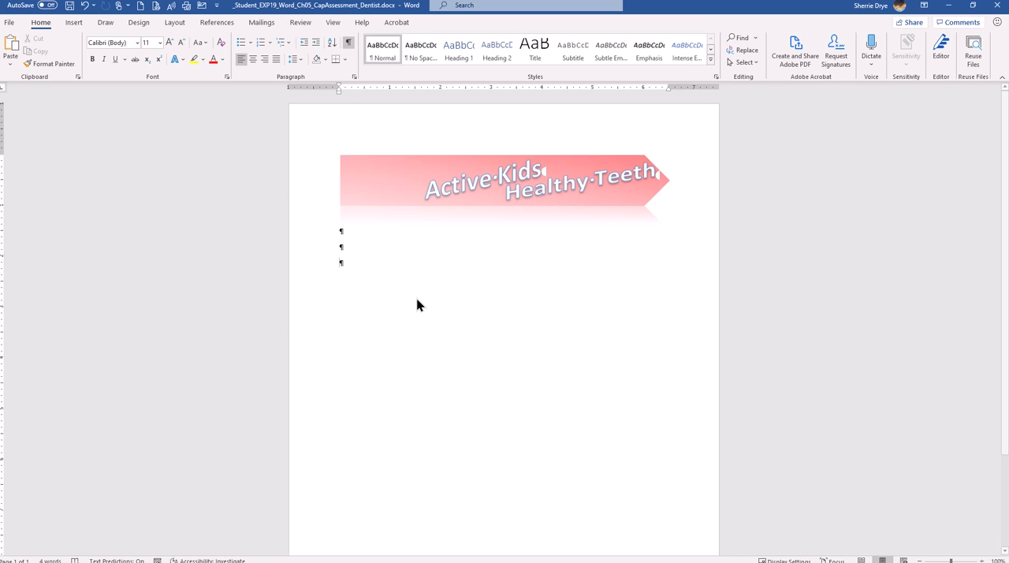
Insert Monkey.jpg from the Work in Progress 447 > WIP CH5 folder
click(73, 22)
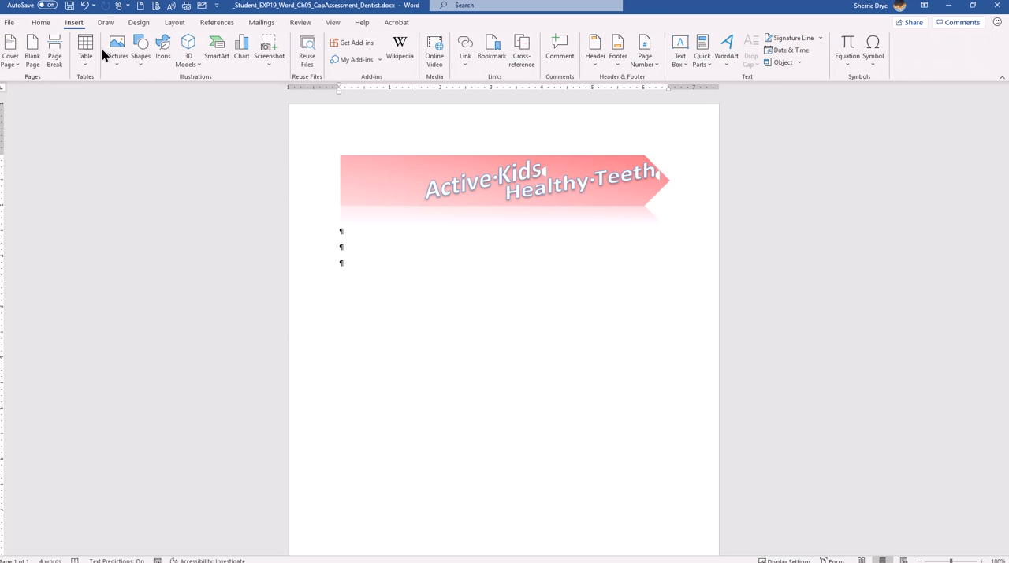
click(116, 47)
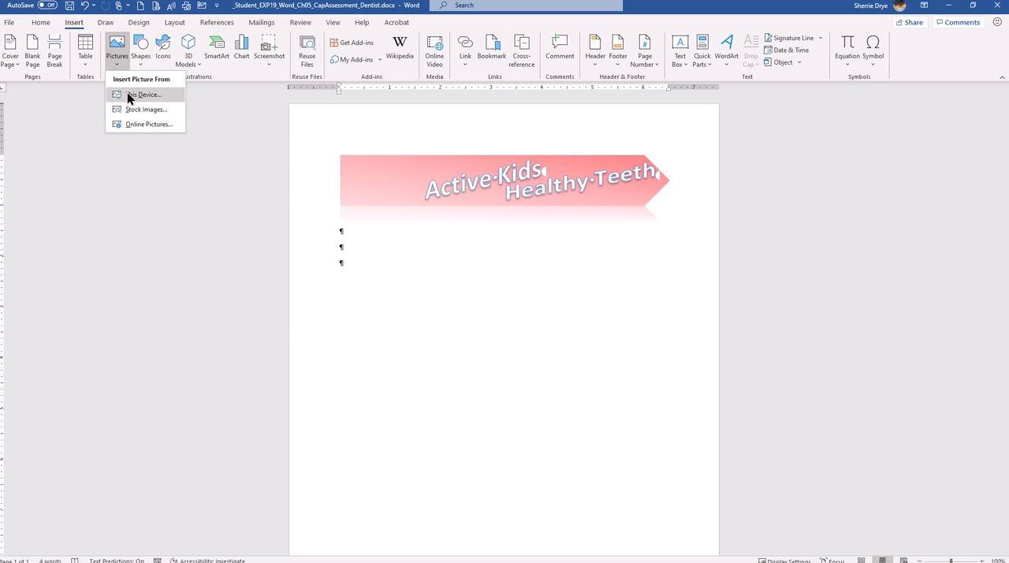
click(145, 94)
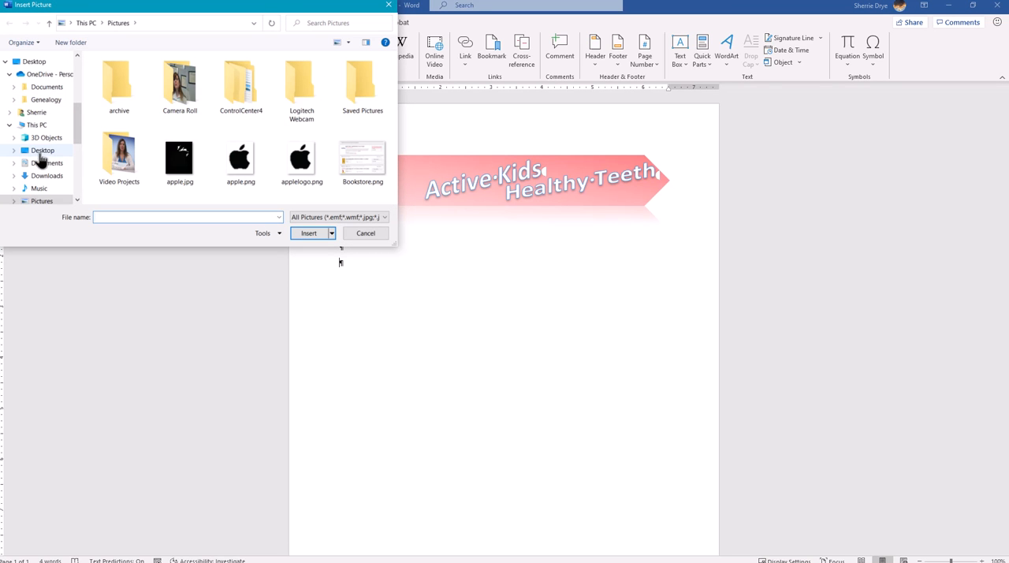
click(42, 150)
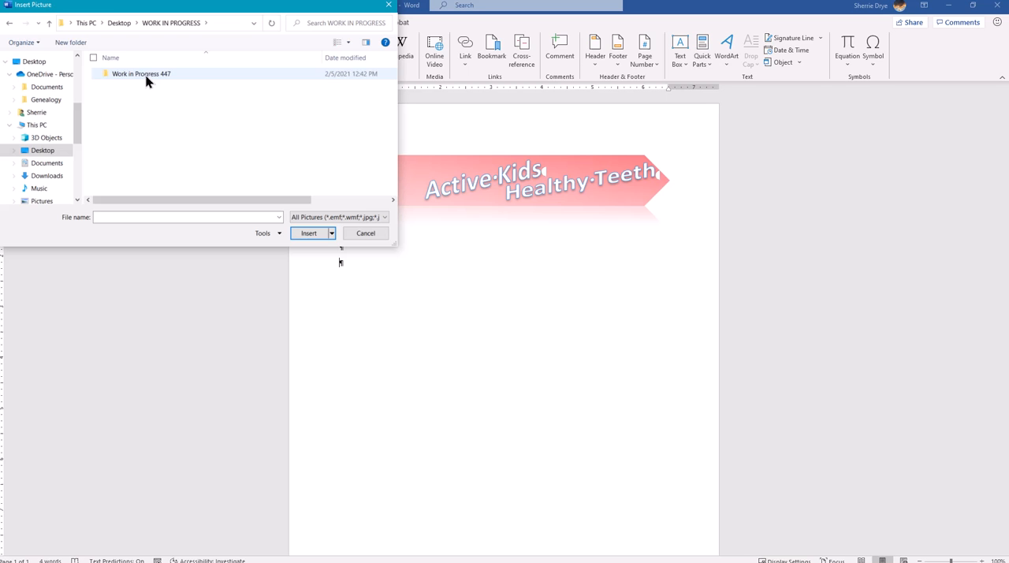
double_click(141, 73)
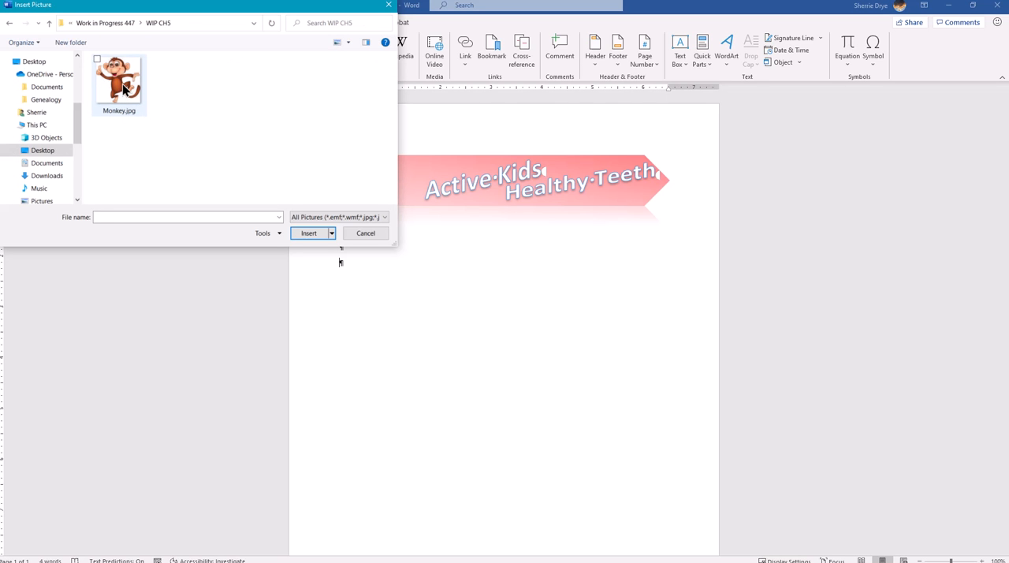
click(308, 233)
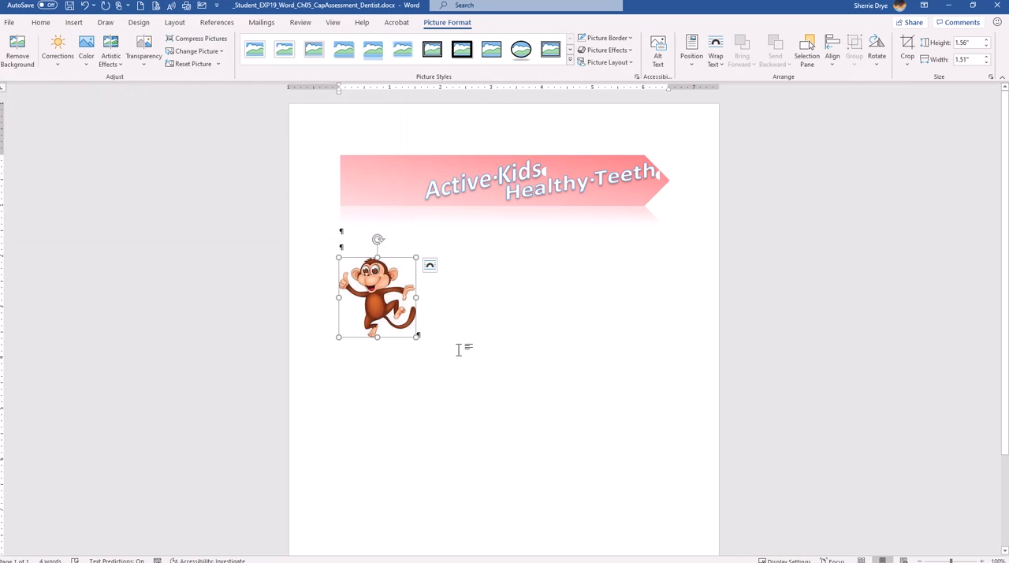
mouse_move(376, 295)
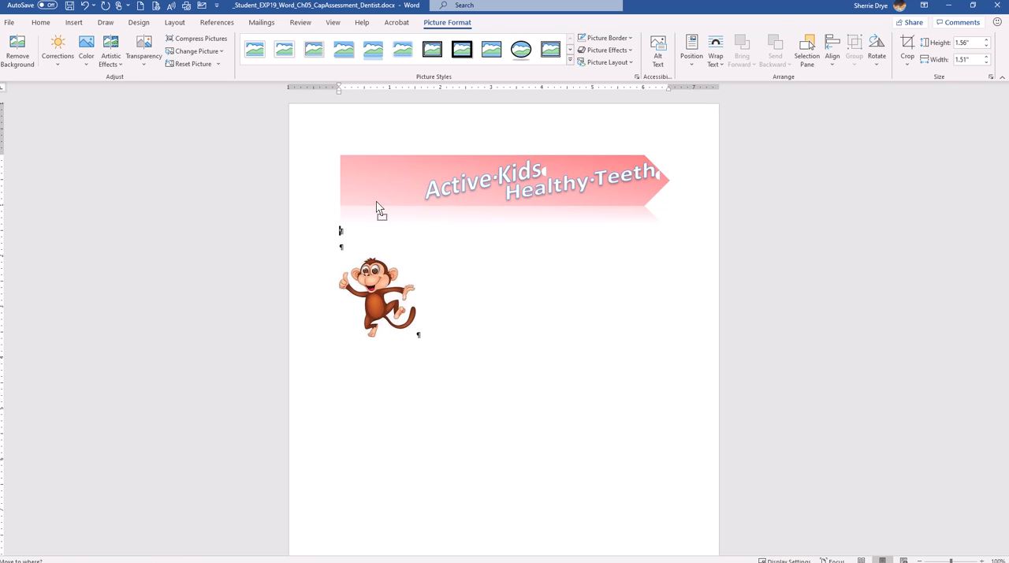
Select the 1"-tall monkey picture and show its text-wrapping layout options
click(376, 297)
text(1)
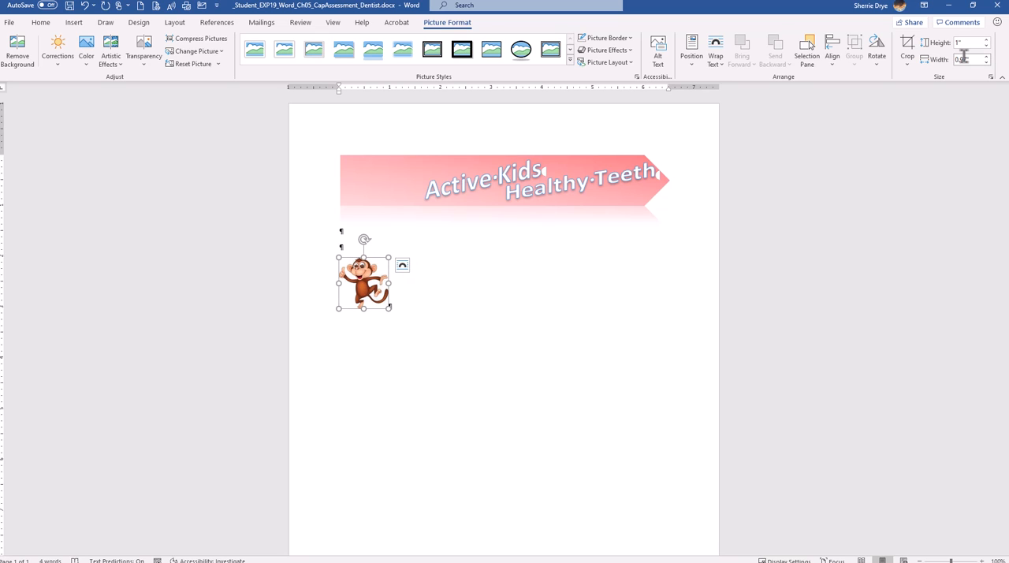
mouse_move(965, 59)
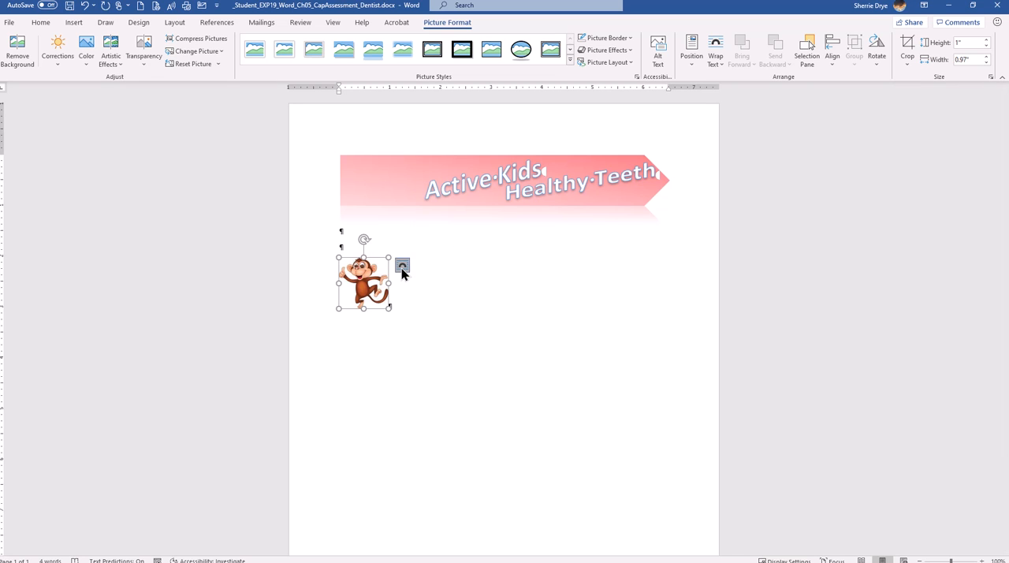
click(402, 264)
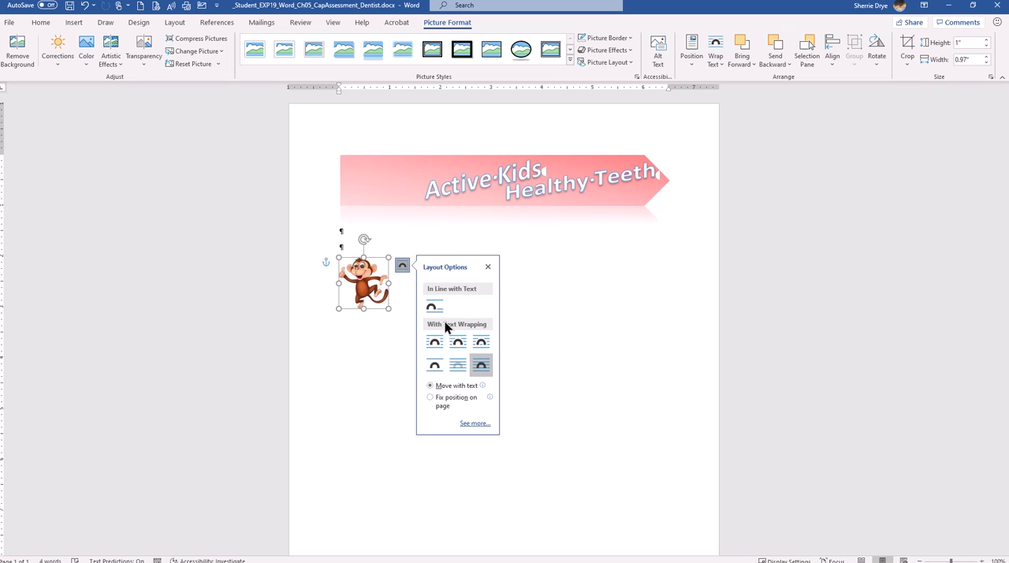
mouse_move(368, 277)
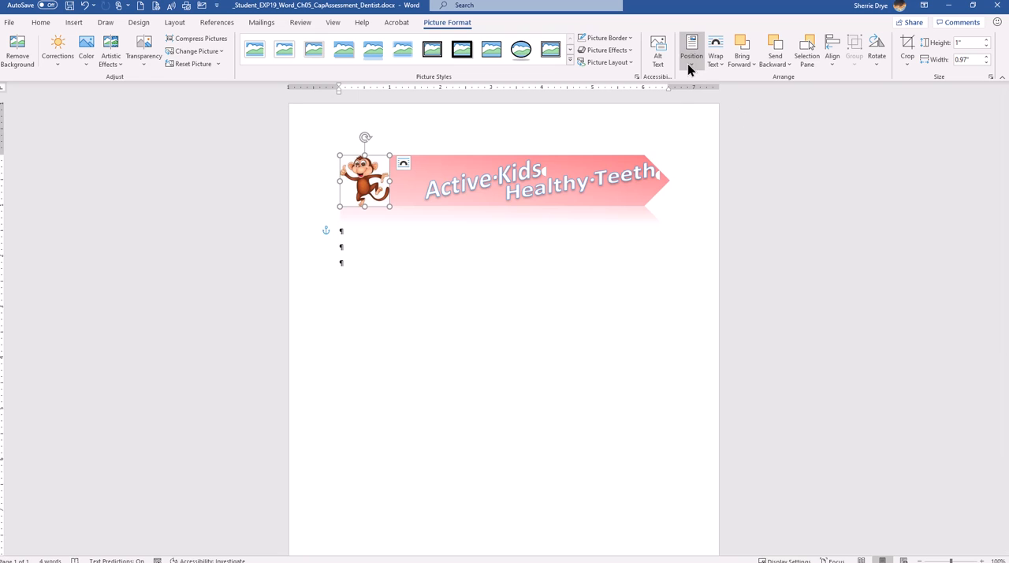
Position the monkey picture at 0.02" right of the column and 0.02" below the paragraph
click(691, 48)
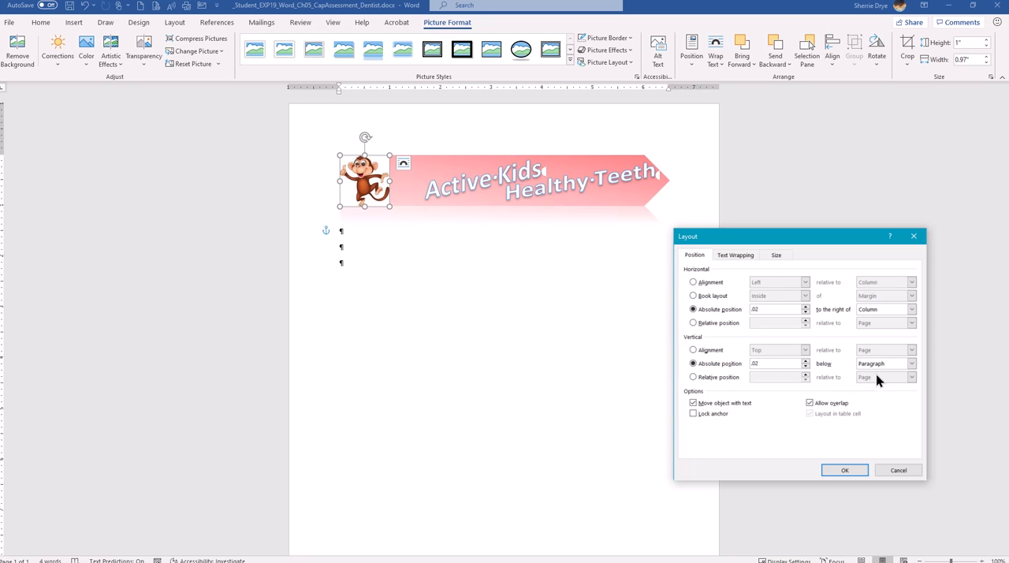
click(844, 470)
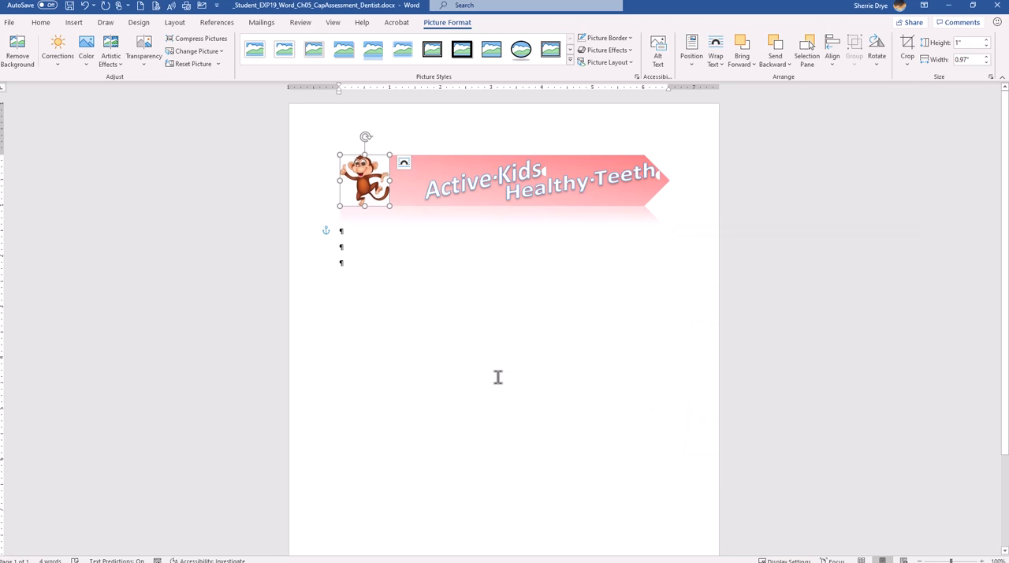
mouse_move(497, 369)
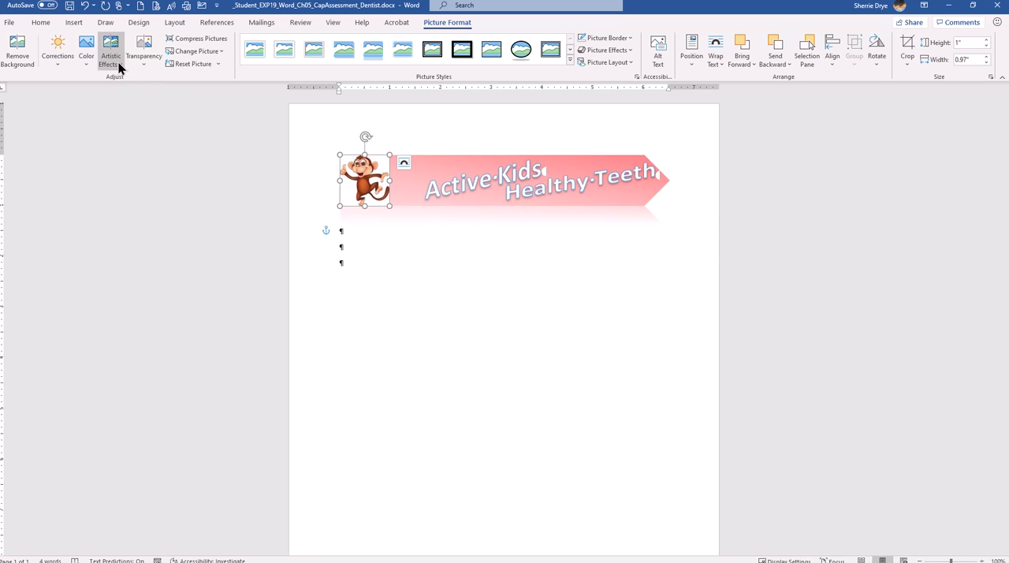
Apply a 5 point Soft Edges effect to the monkey picture
click(110, 49)
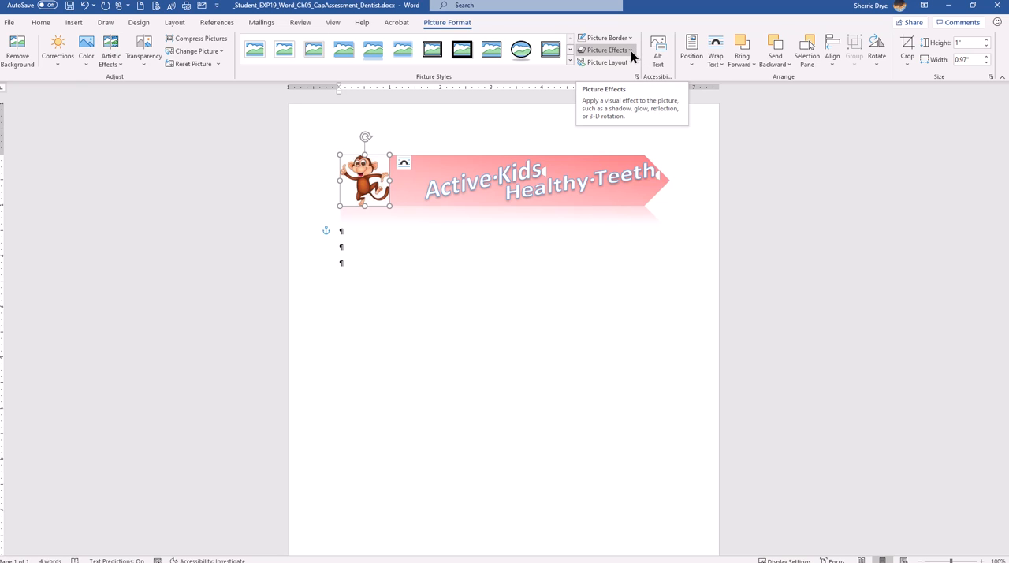
click(607, 50)
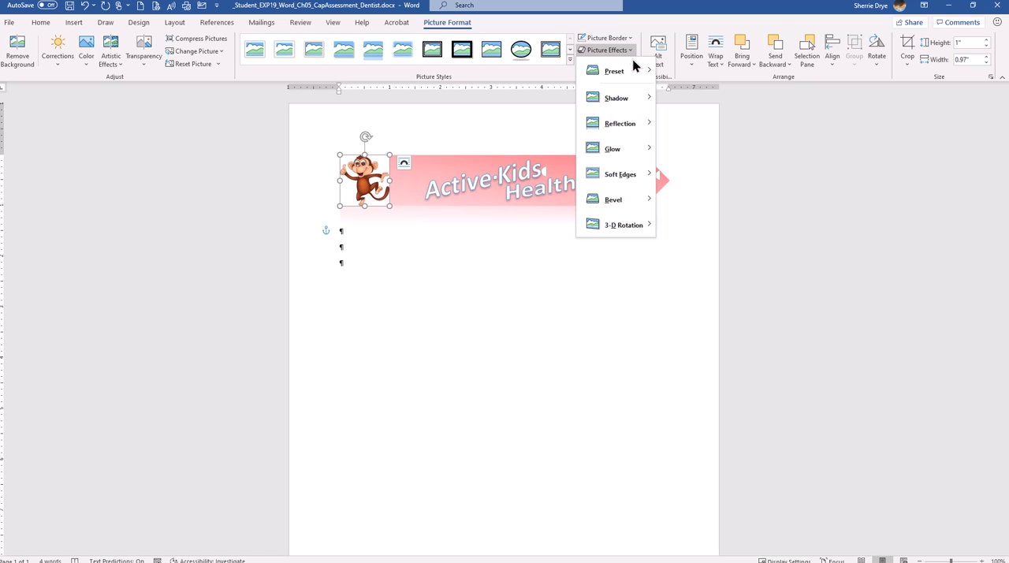
mouse_move(616, 97)
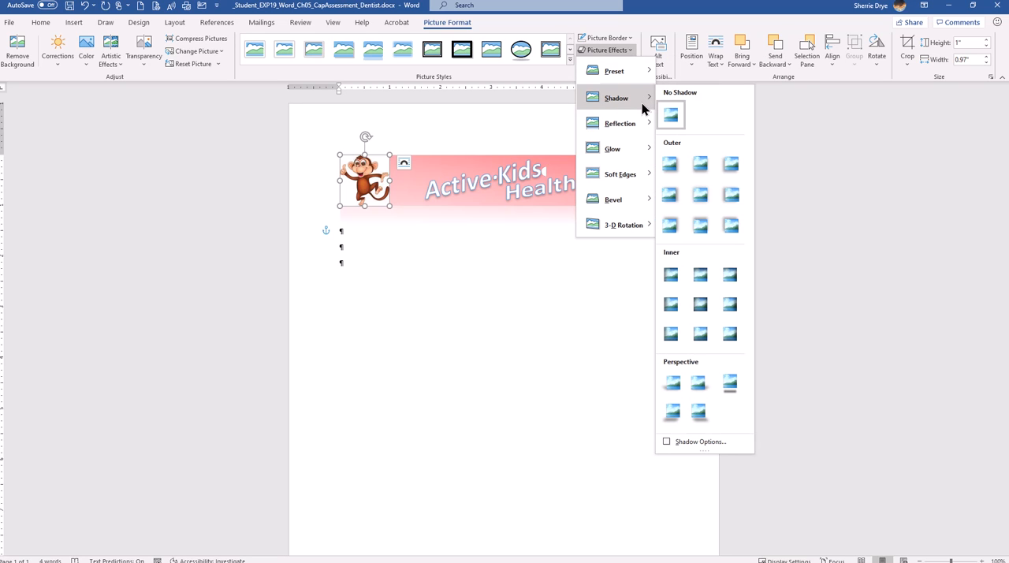
mouse_move(642, 109)
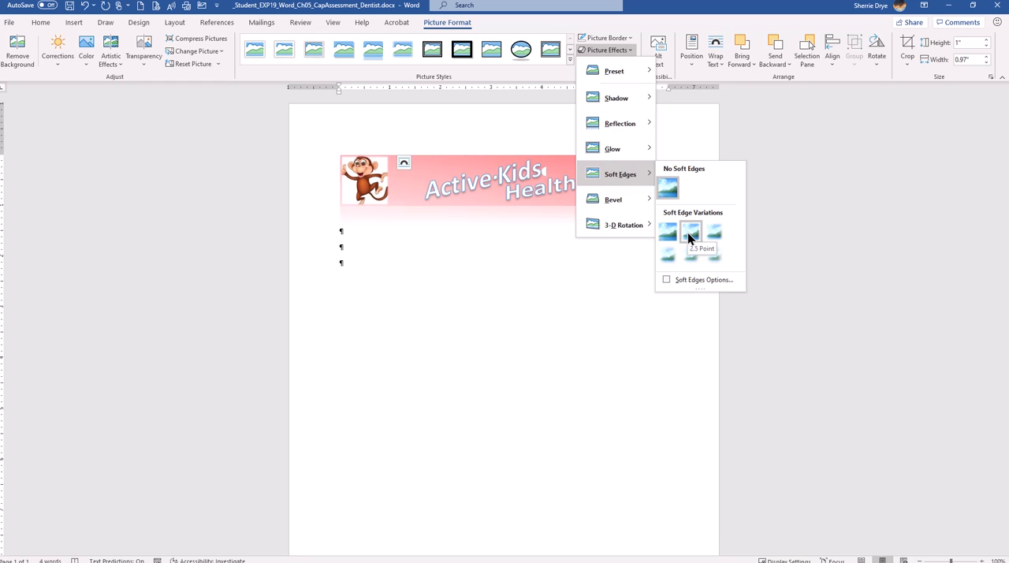
mouse_move(713, 232)
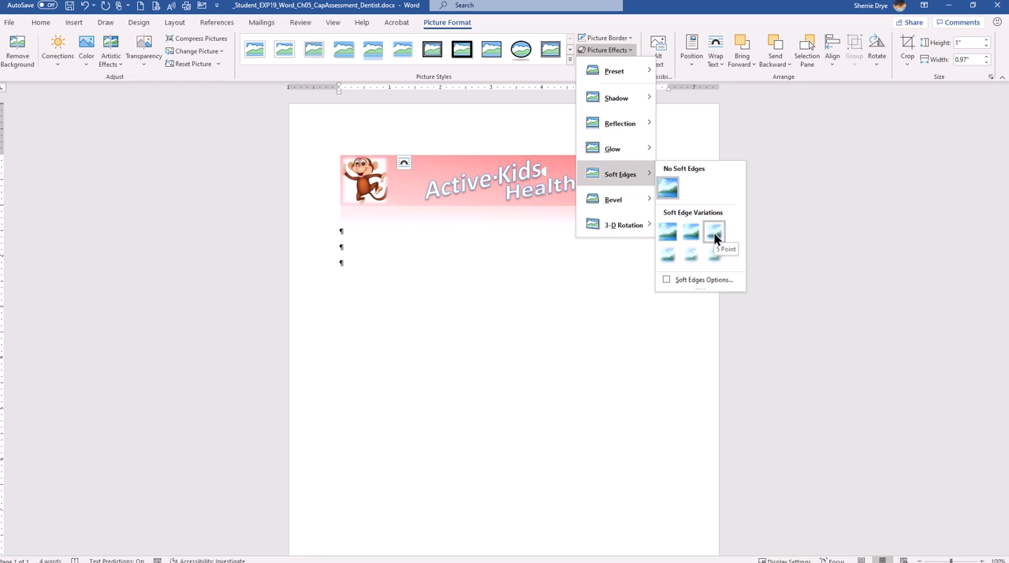
click(713, 231)
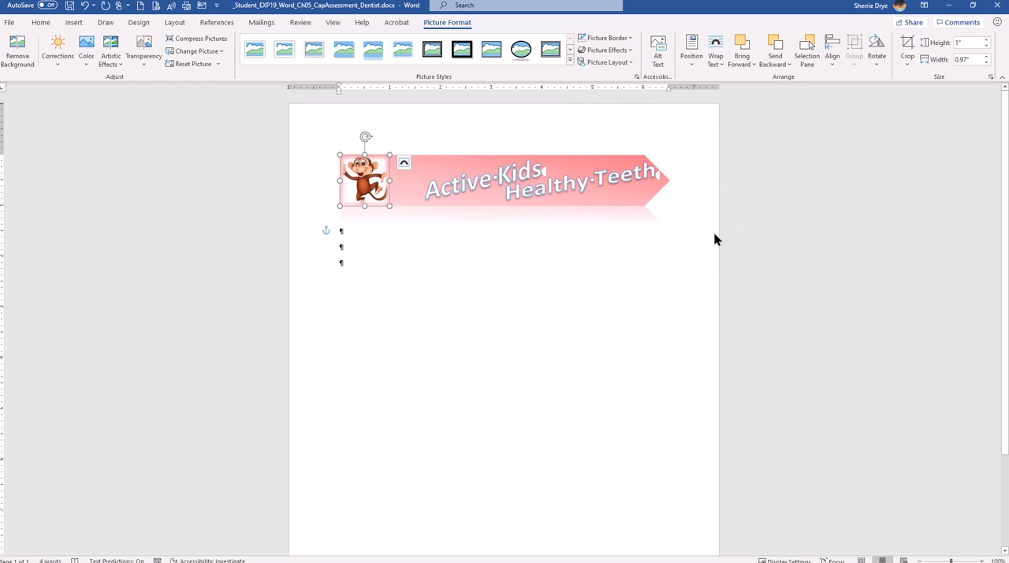
mouse_move(470, 257)
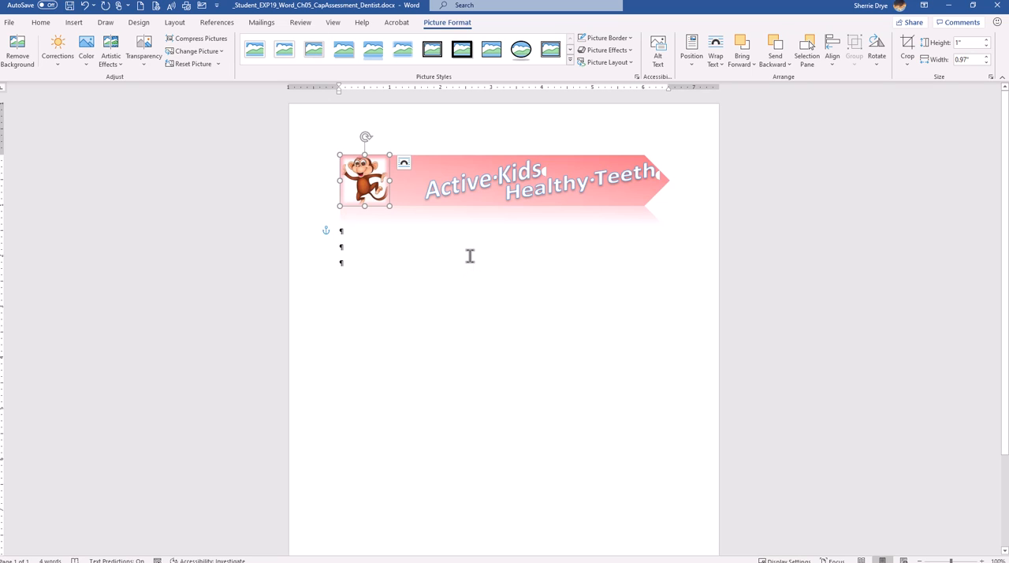
mouse_move(468, 256)
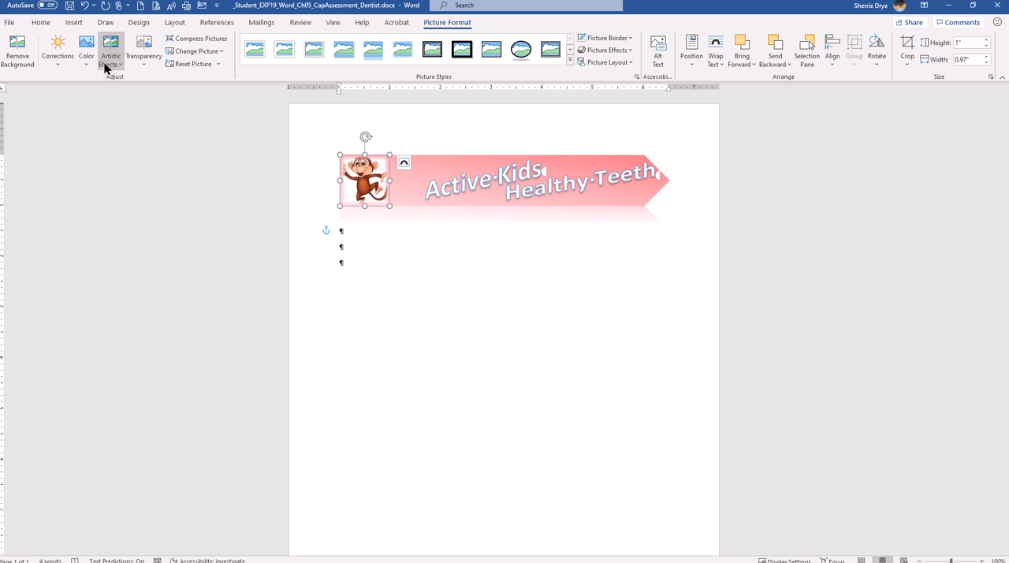
mouse_move(118, 67)
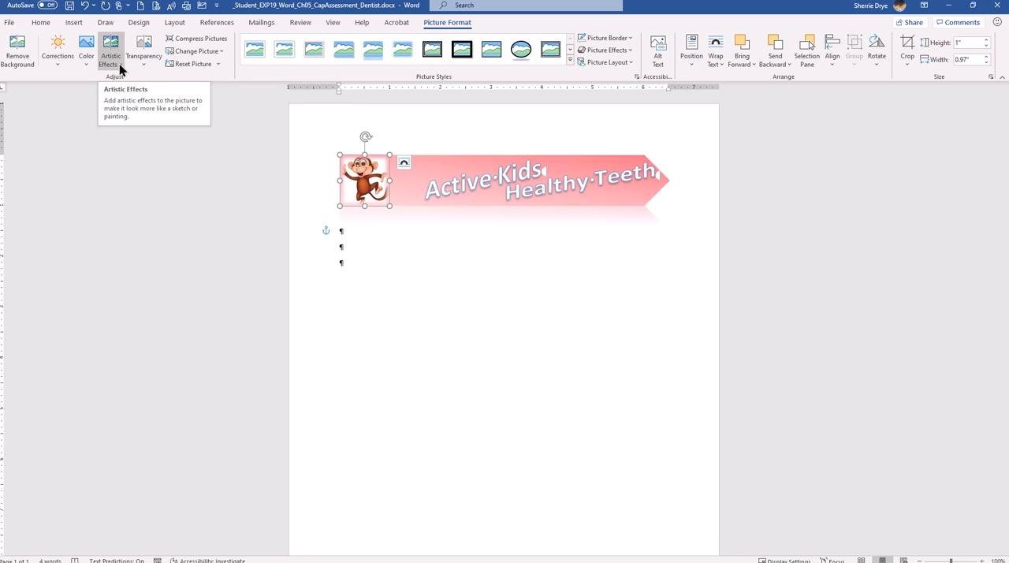
Bring up the Artistic Effects gallery to choose the etched look for the monkey
click(110, 55)
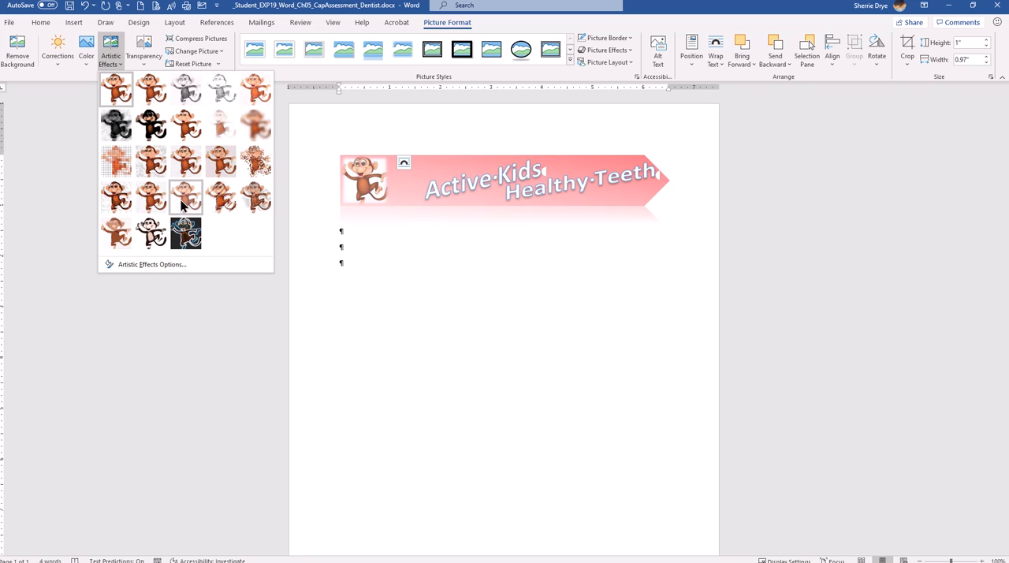
mouse_move(186, 195)
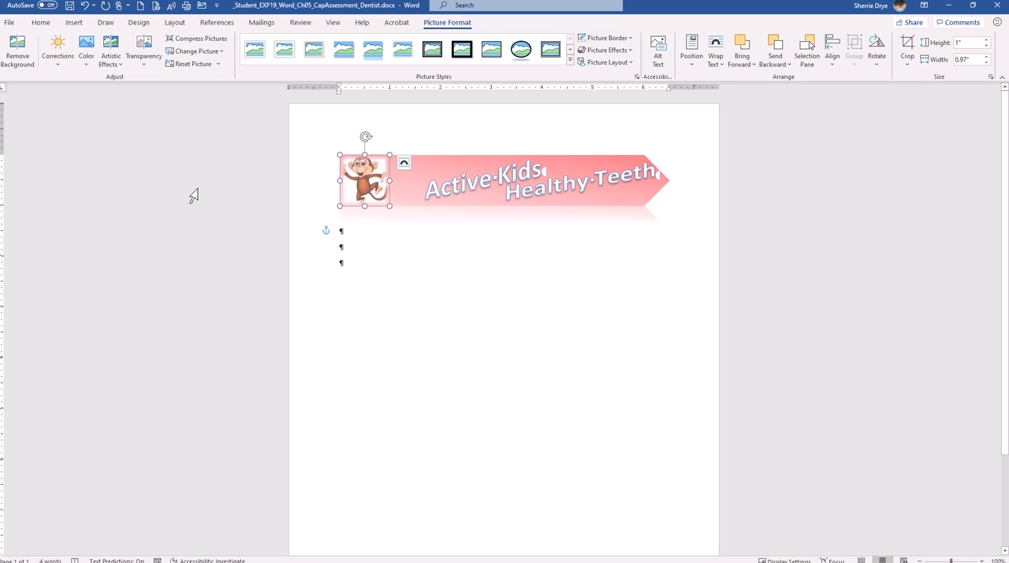
mouse_move(198, 195)
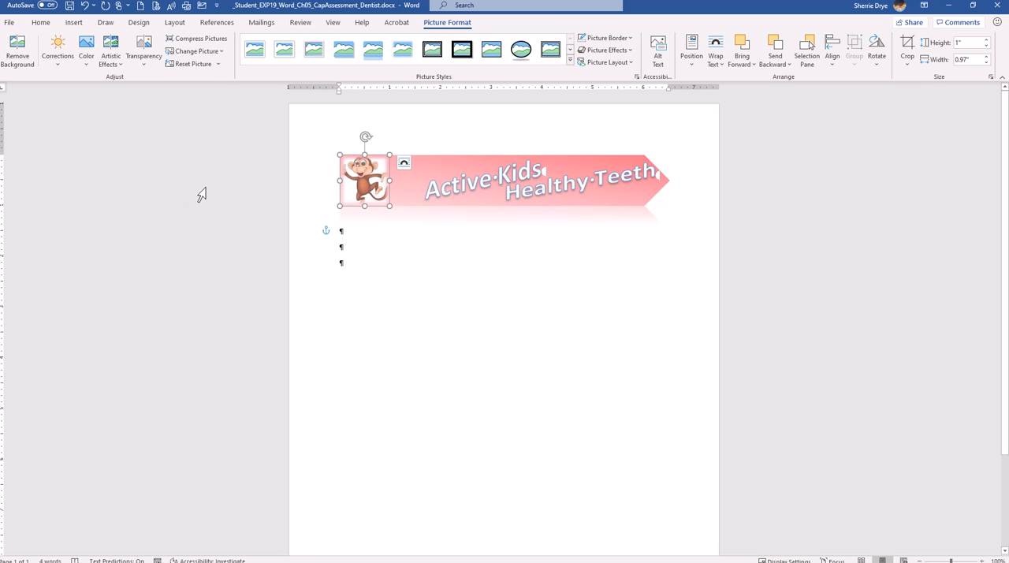
mouse_move(347, 333)
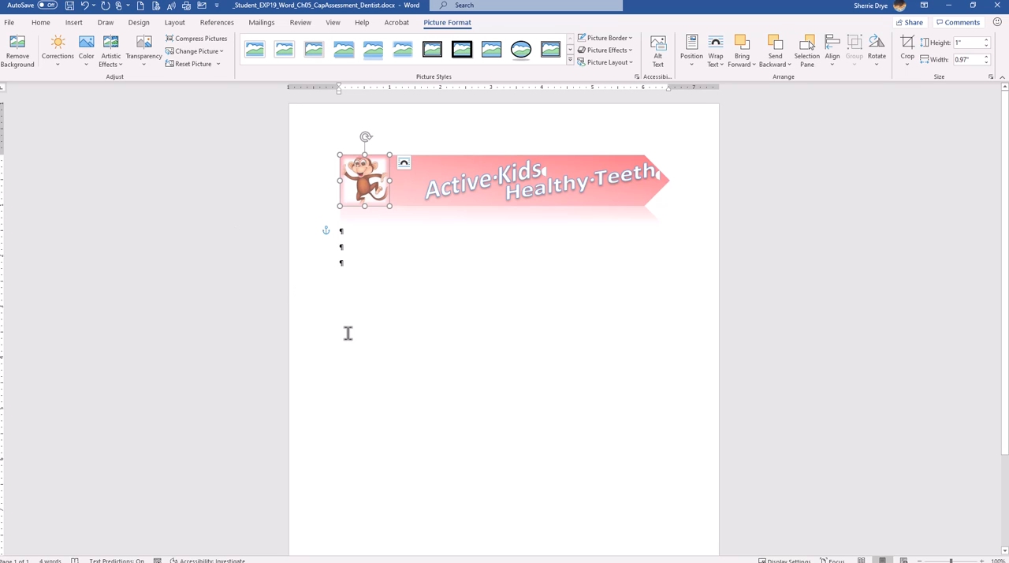
mouse_move(343, 337)
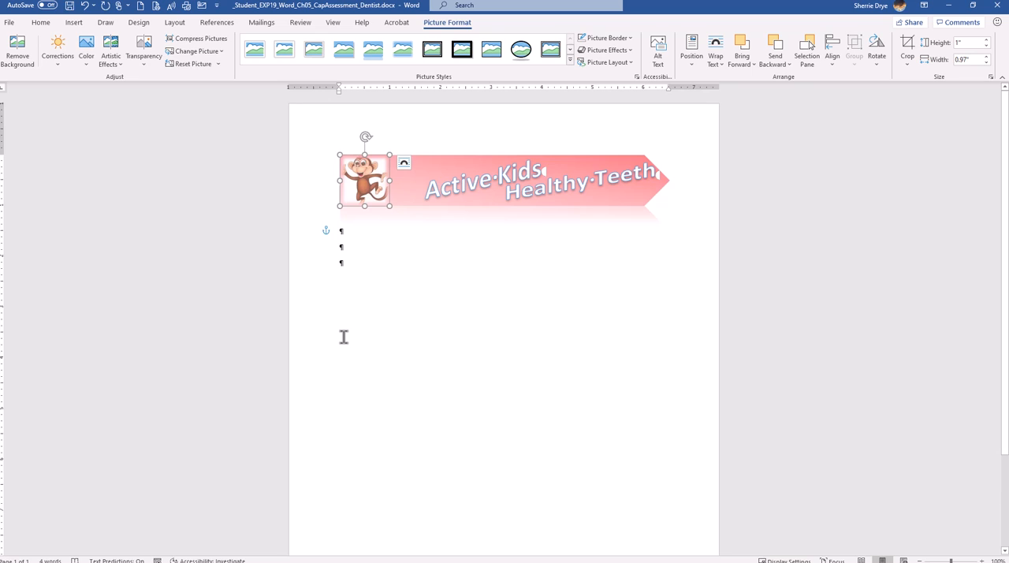